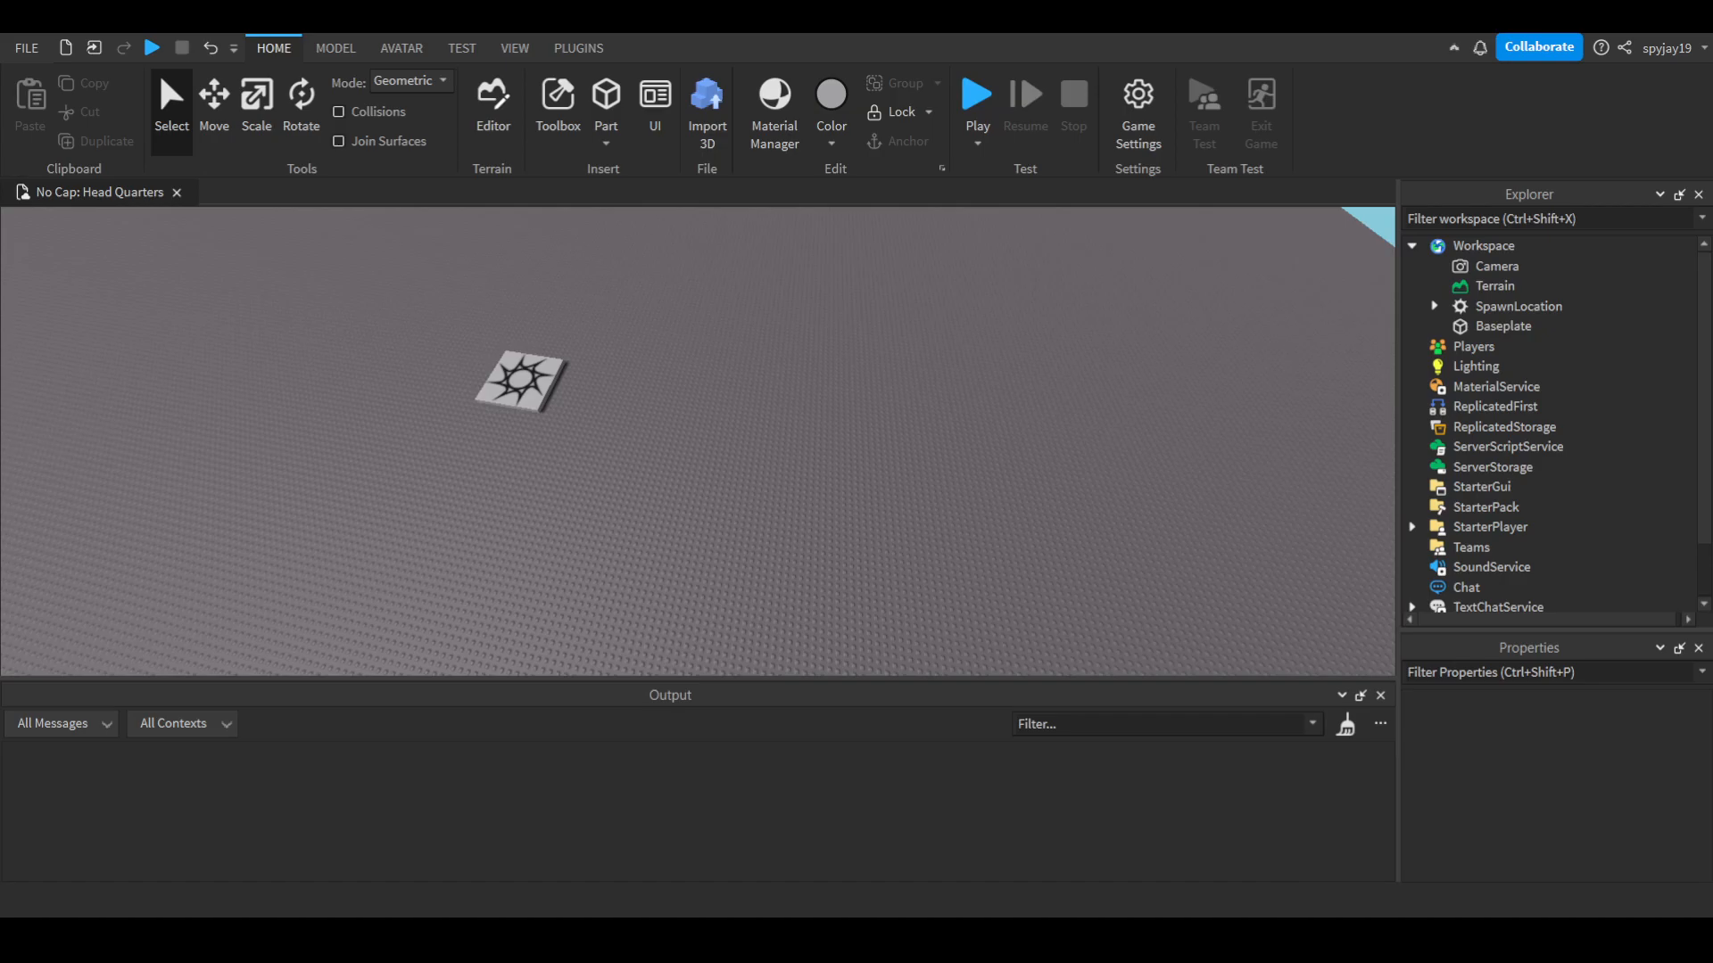
mouse_move(1049, 418)
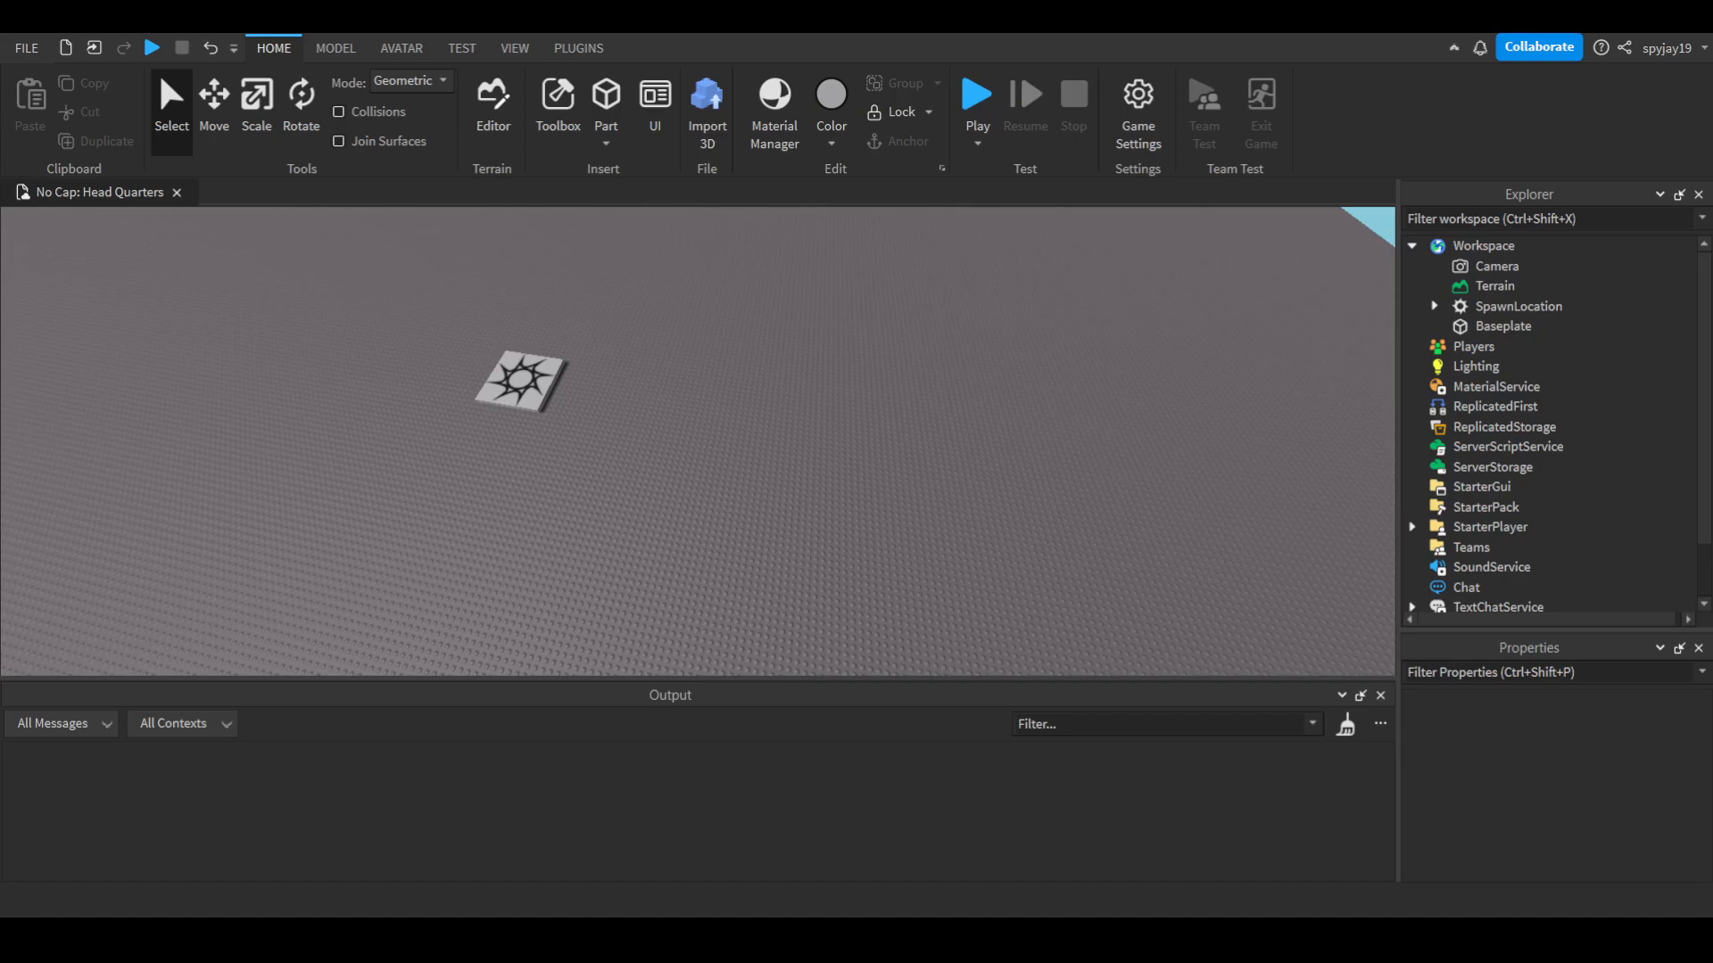
mouse_move(1495, 407)
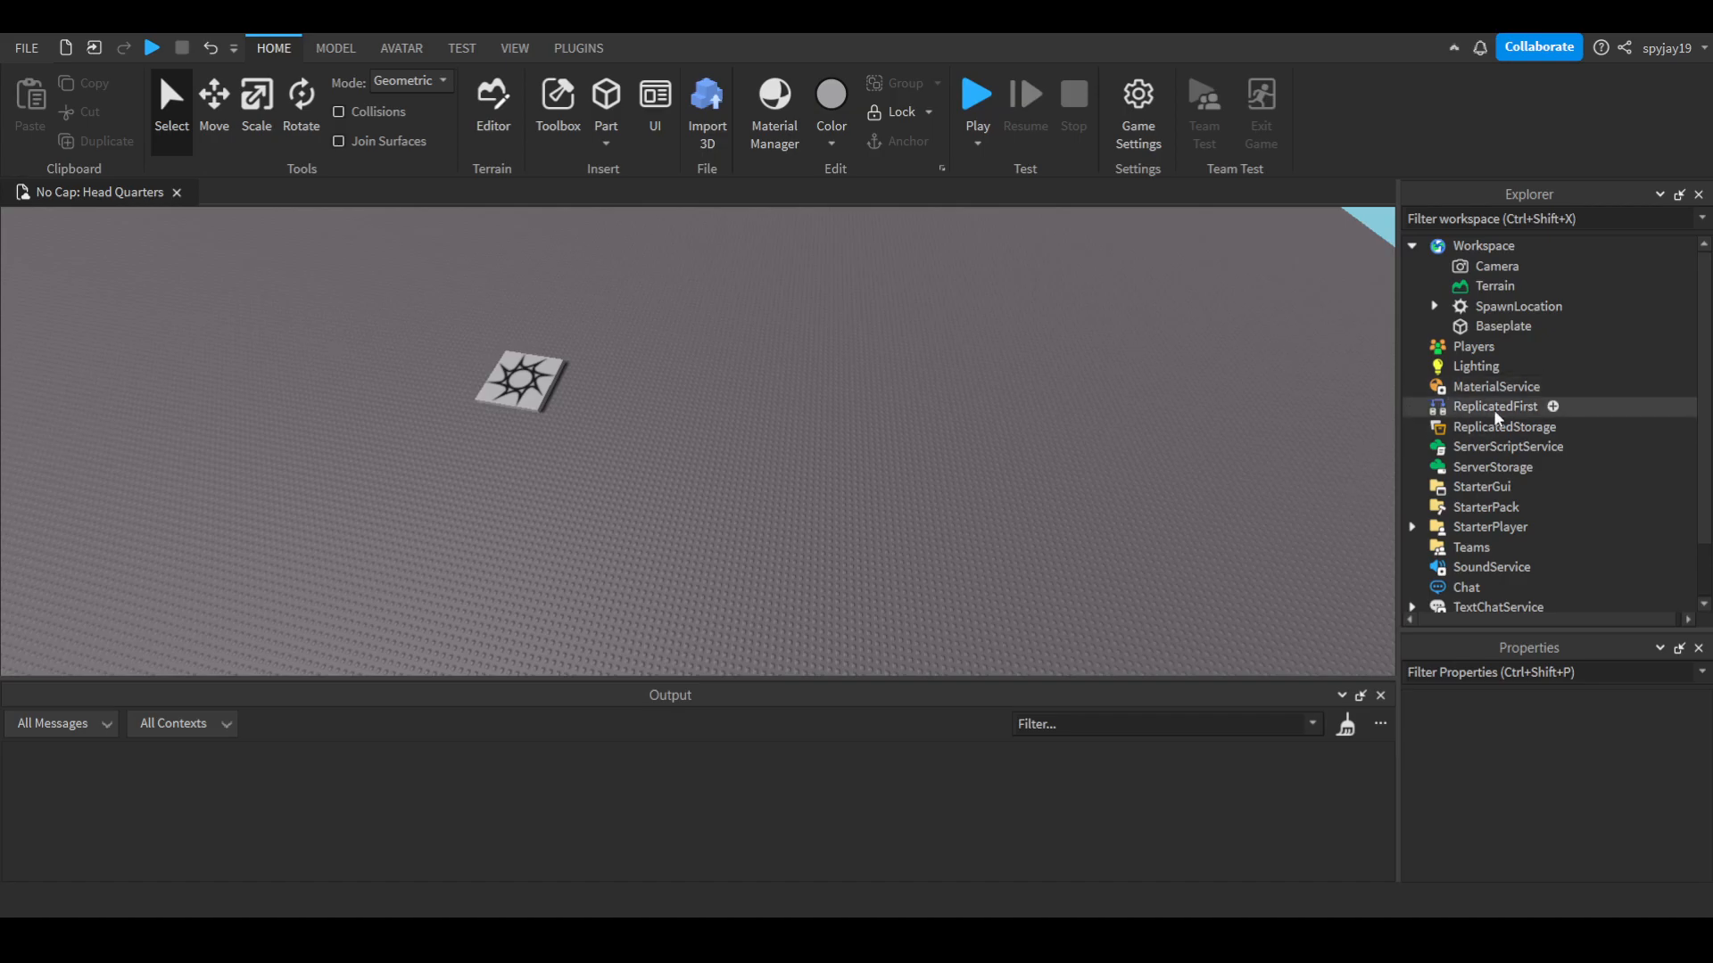
mouse_move(1497, 386)
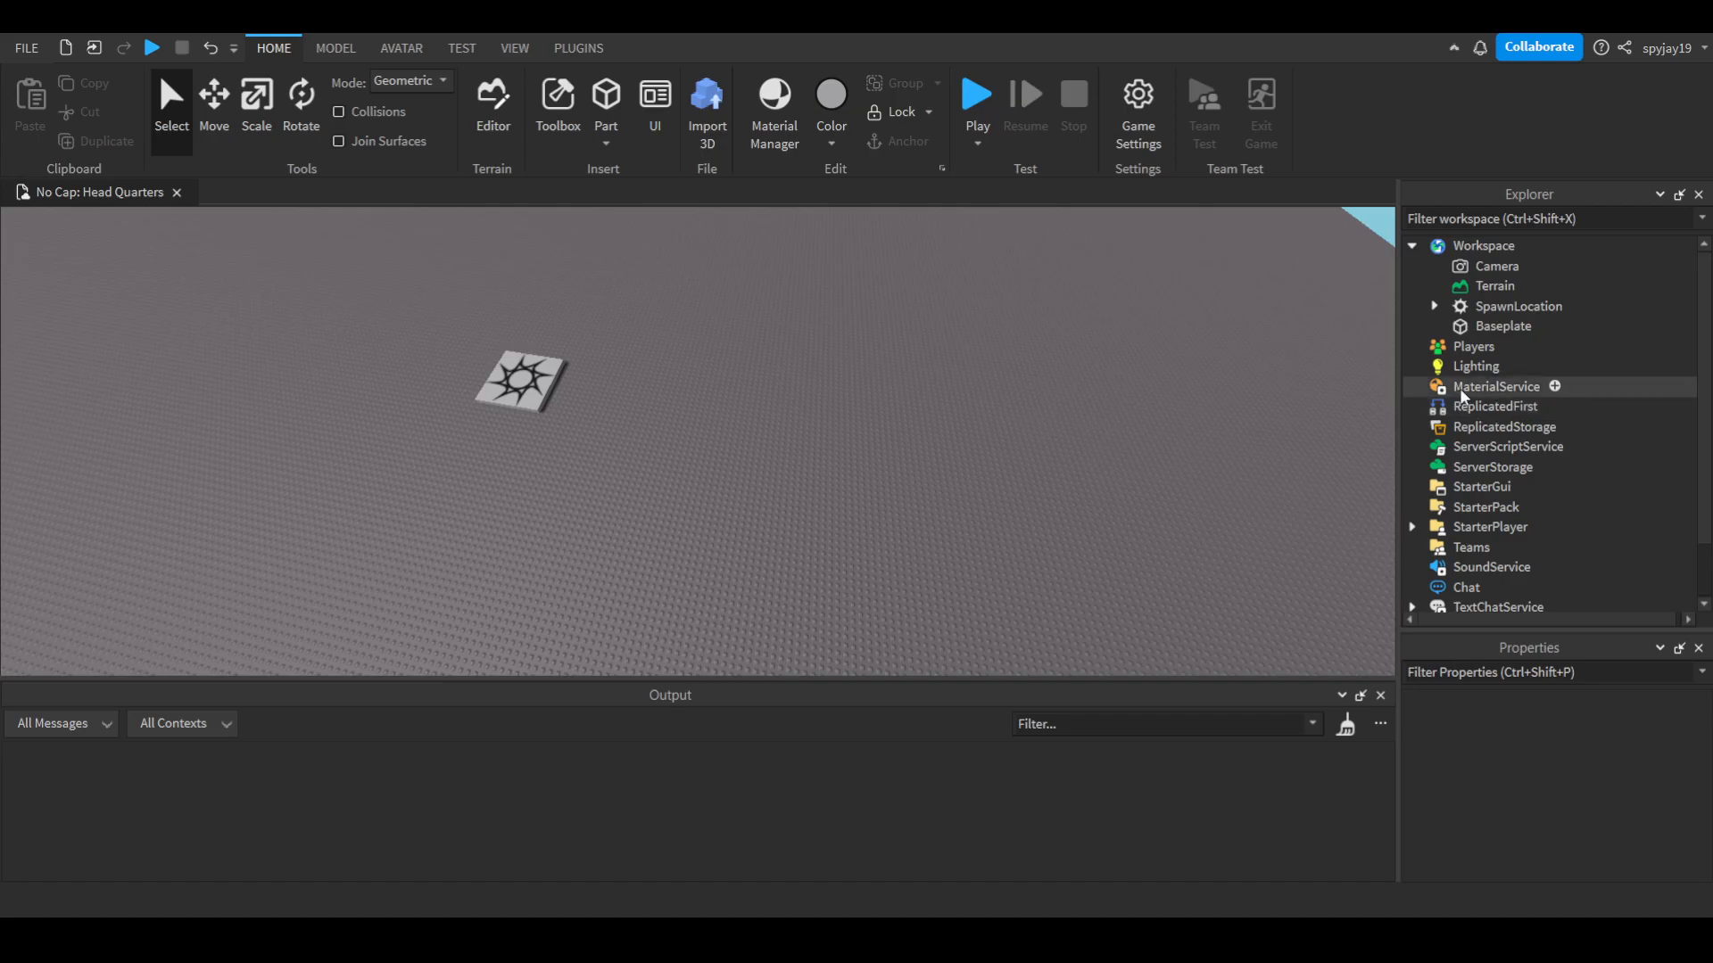
mouse_move(1505, 407)
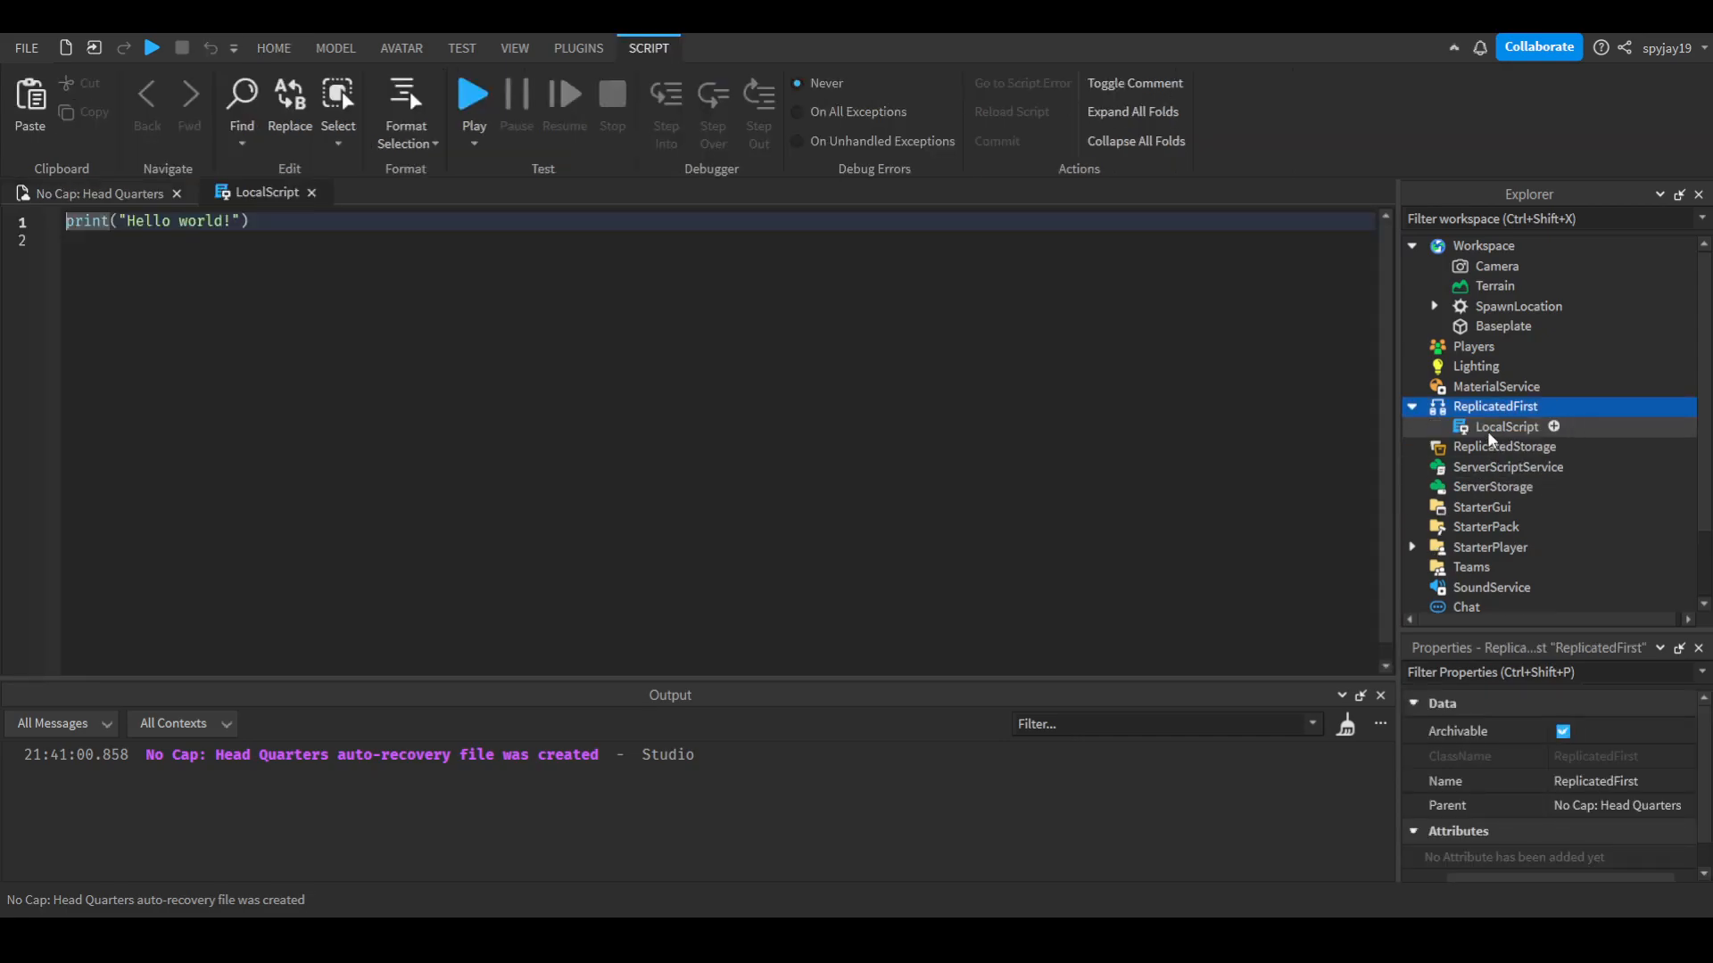
Rename the LocalScript to LoadingFinishedScript and clear its default print line.
click(1507, 427)
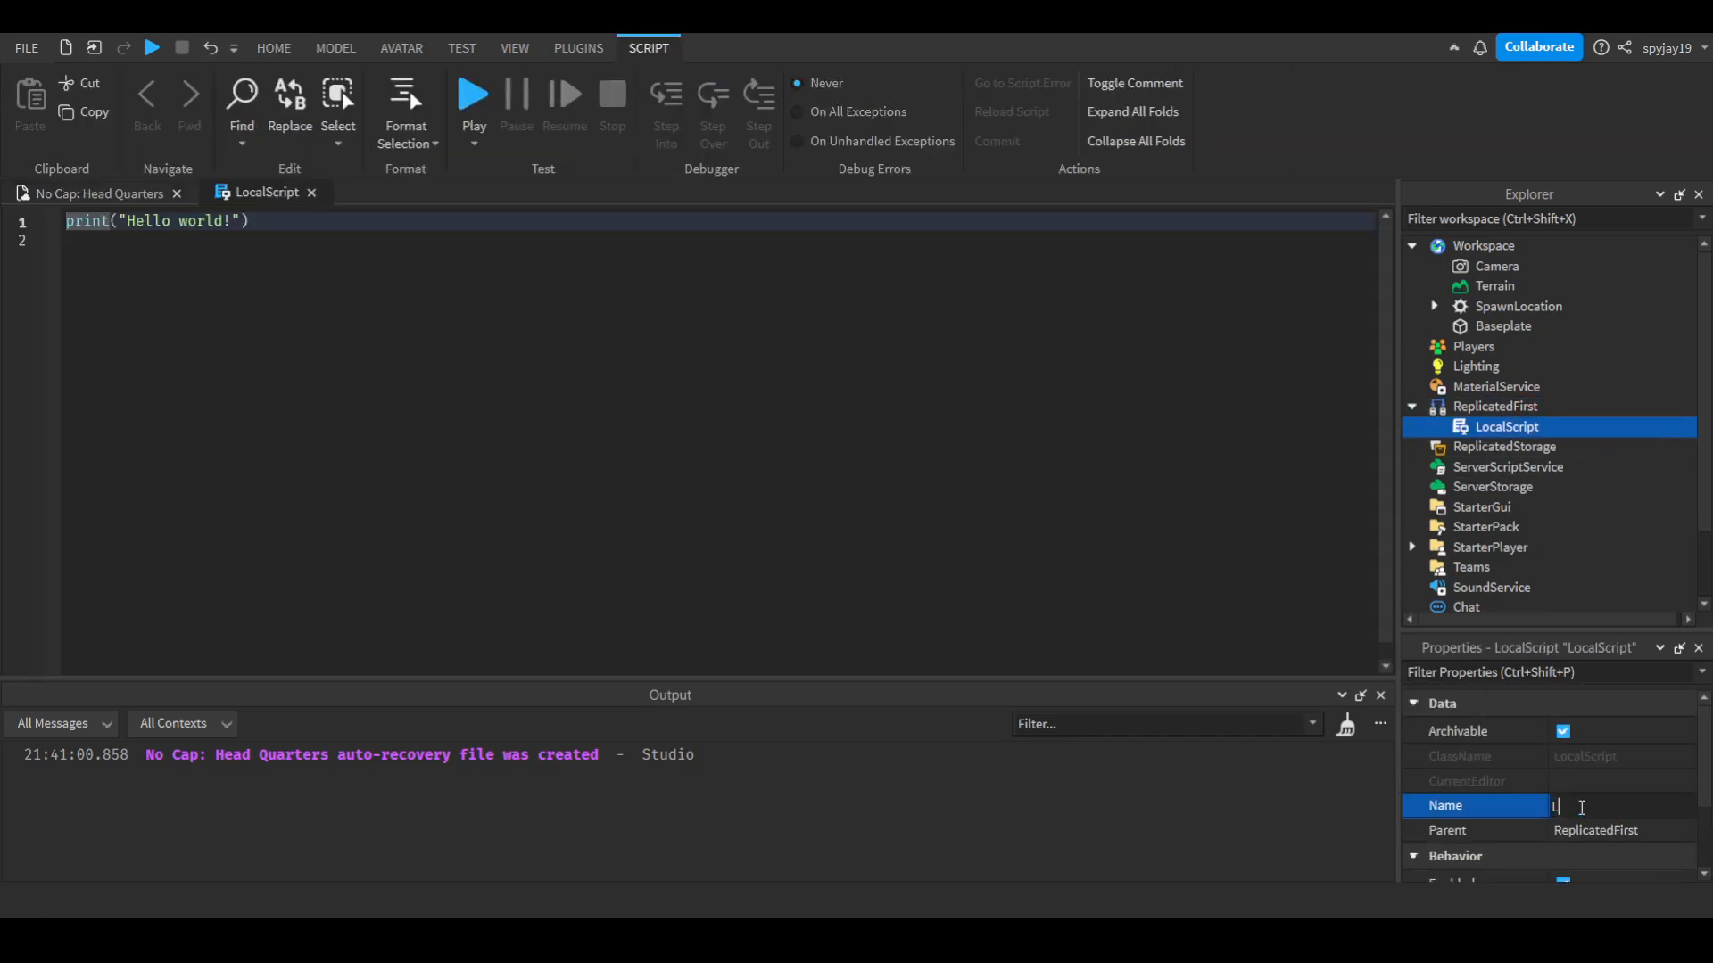
text(oadingFinishedScript)
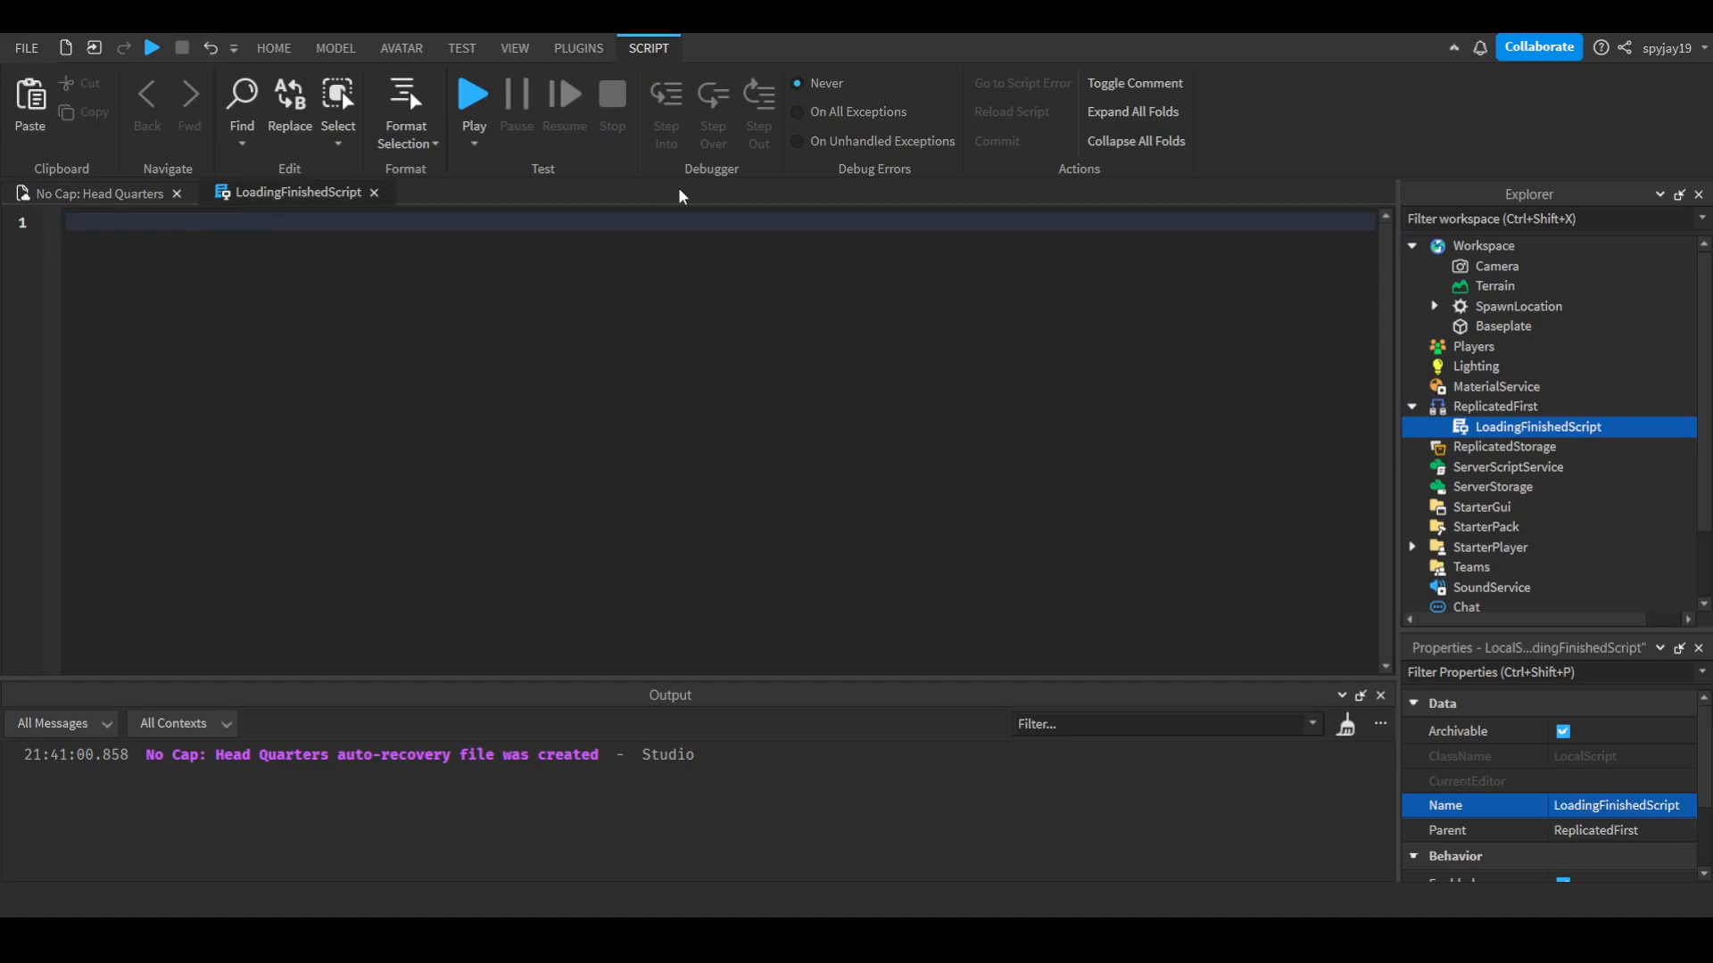
Write an if-not-game:IsLoaded() block that waits on game.Loaded.
text(if not g)
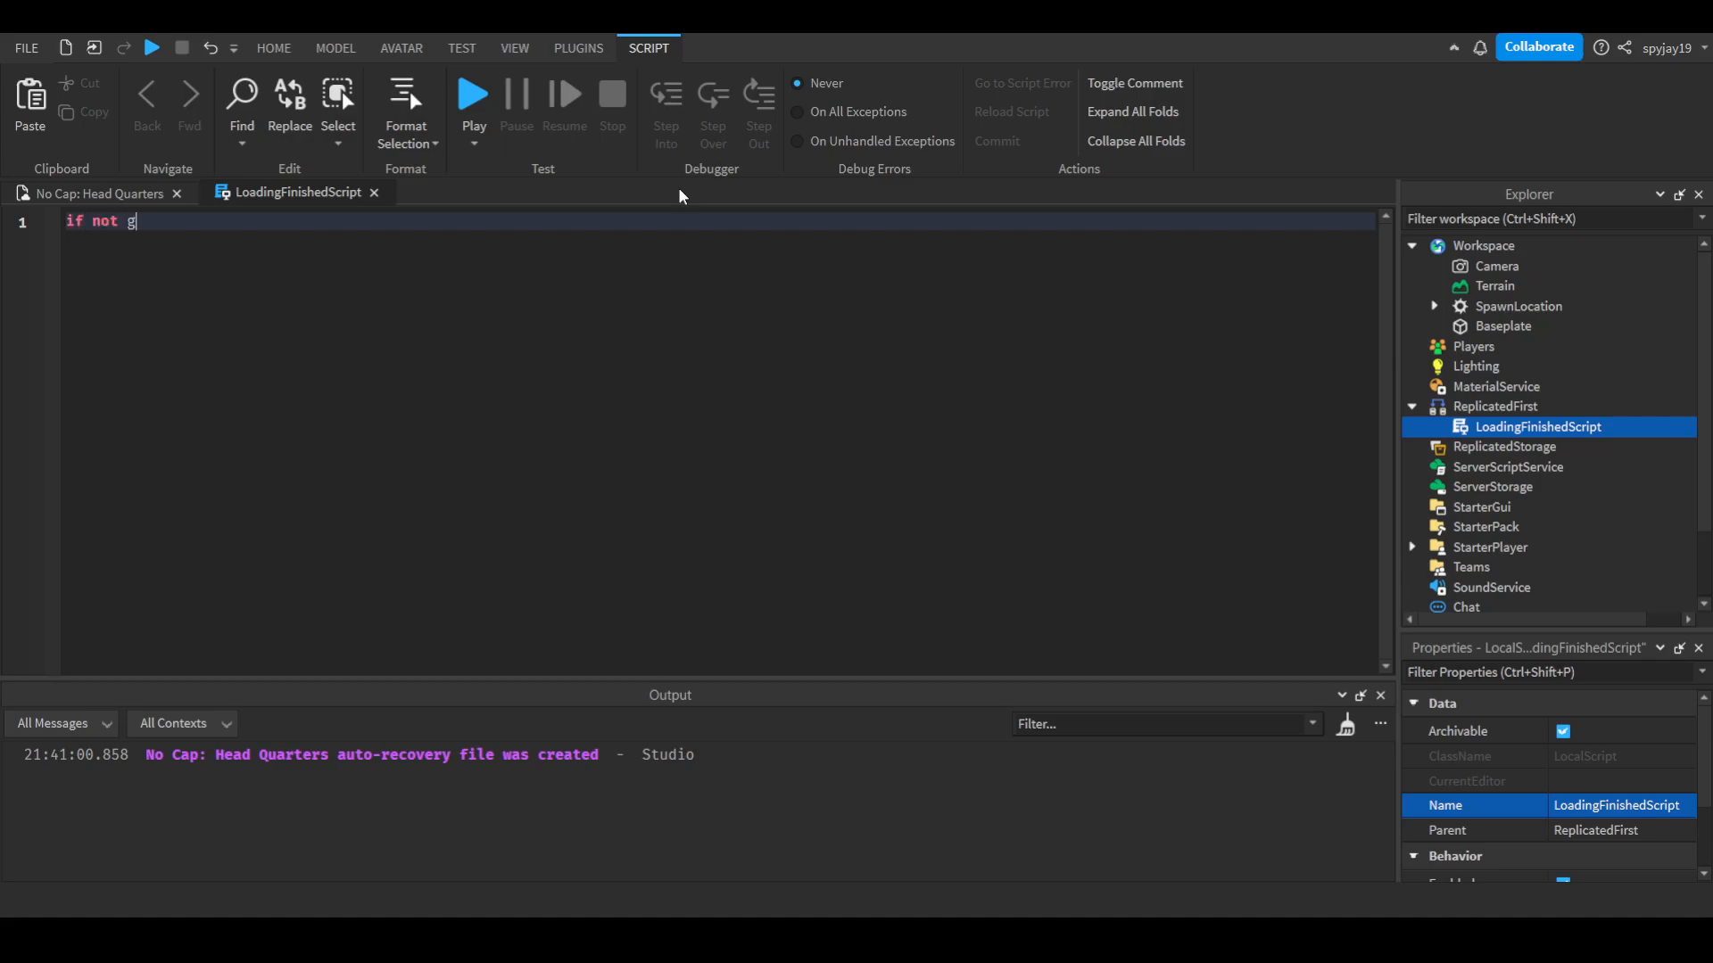
text(ame:IsLoaded() then)
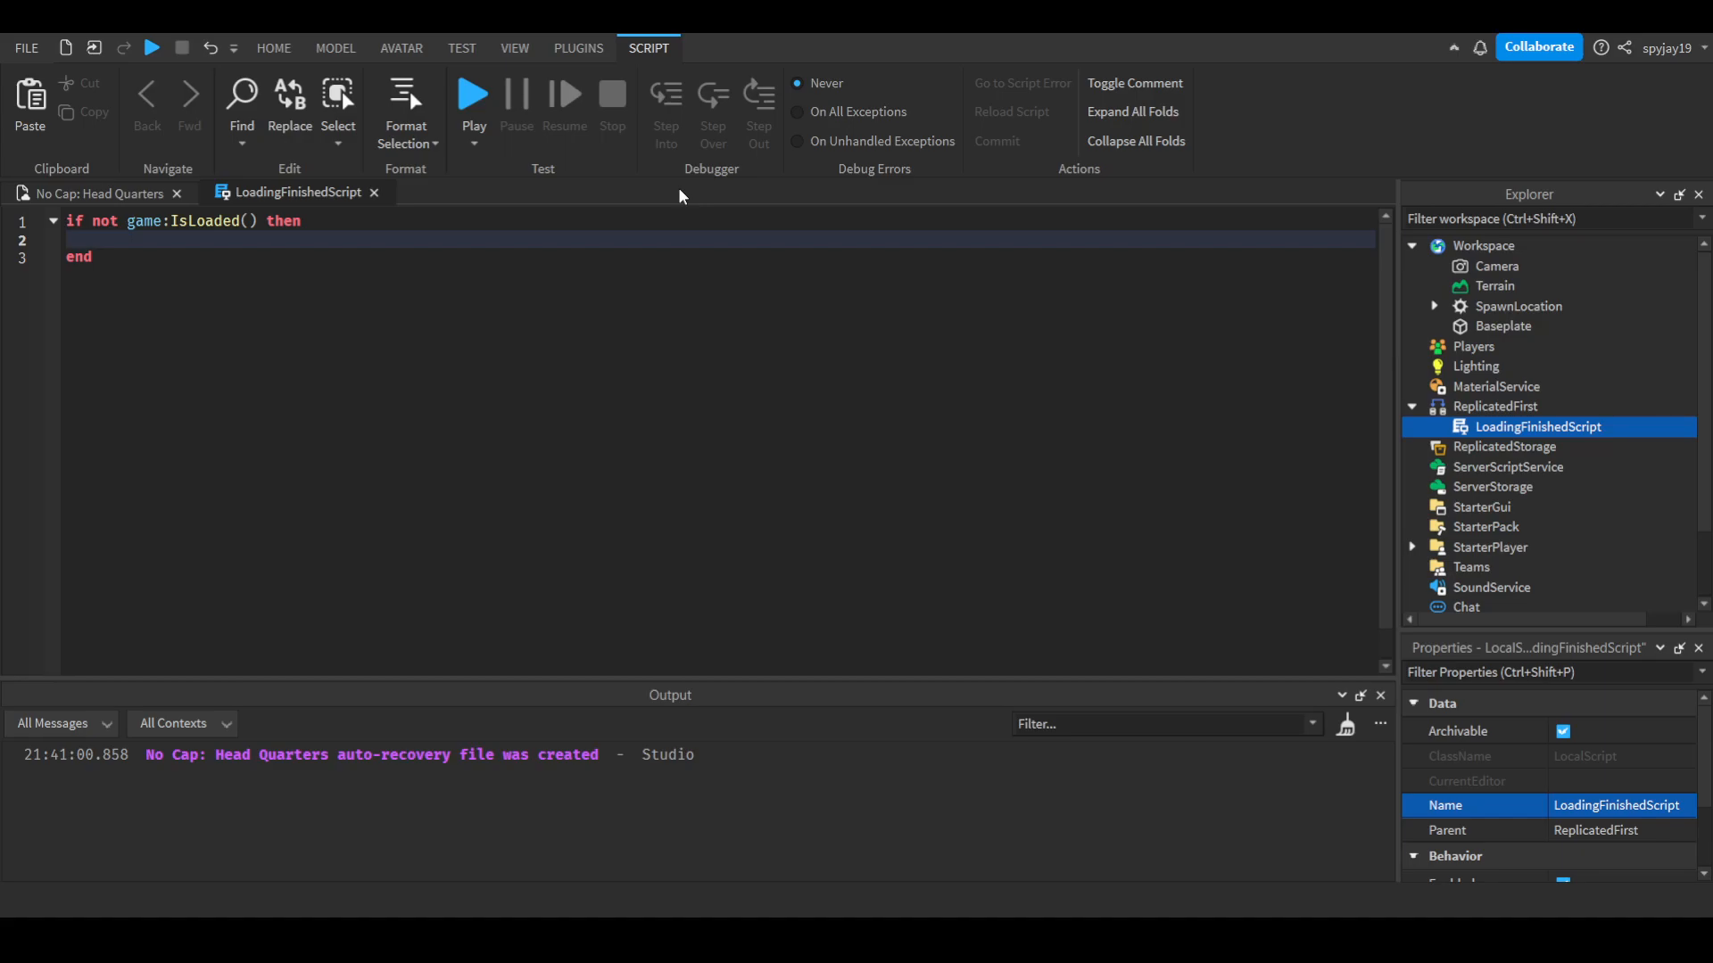
text(game)
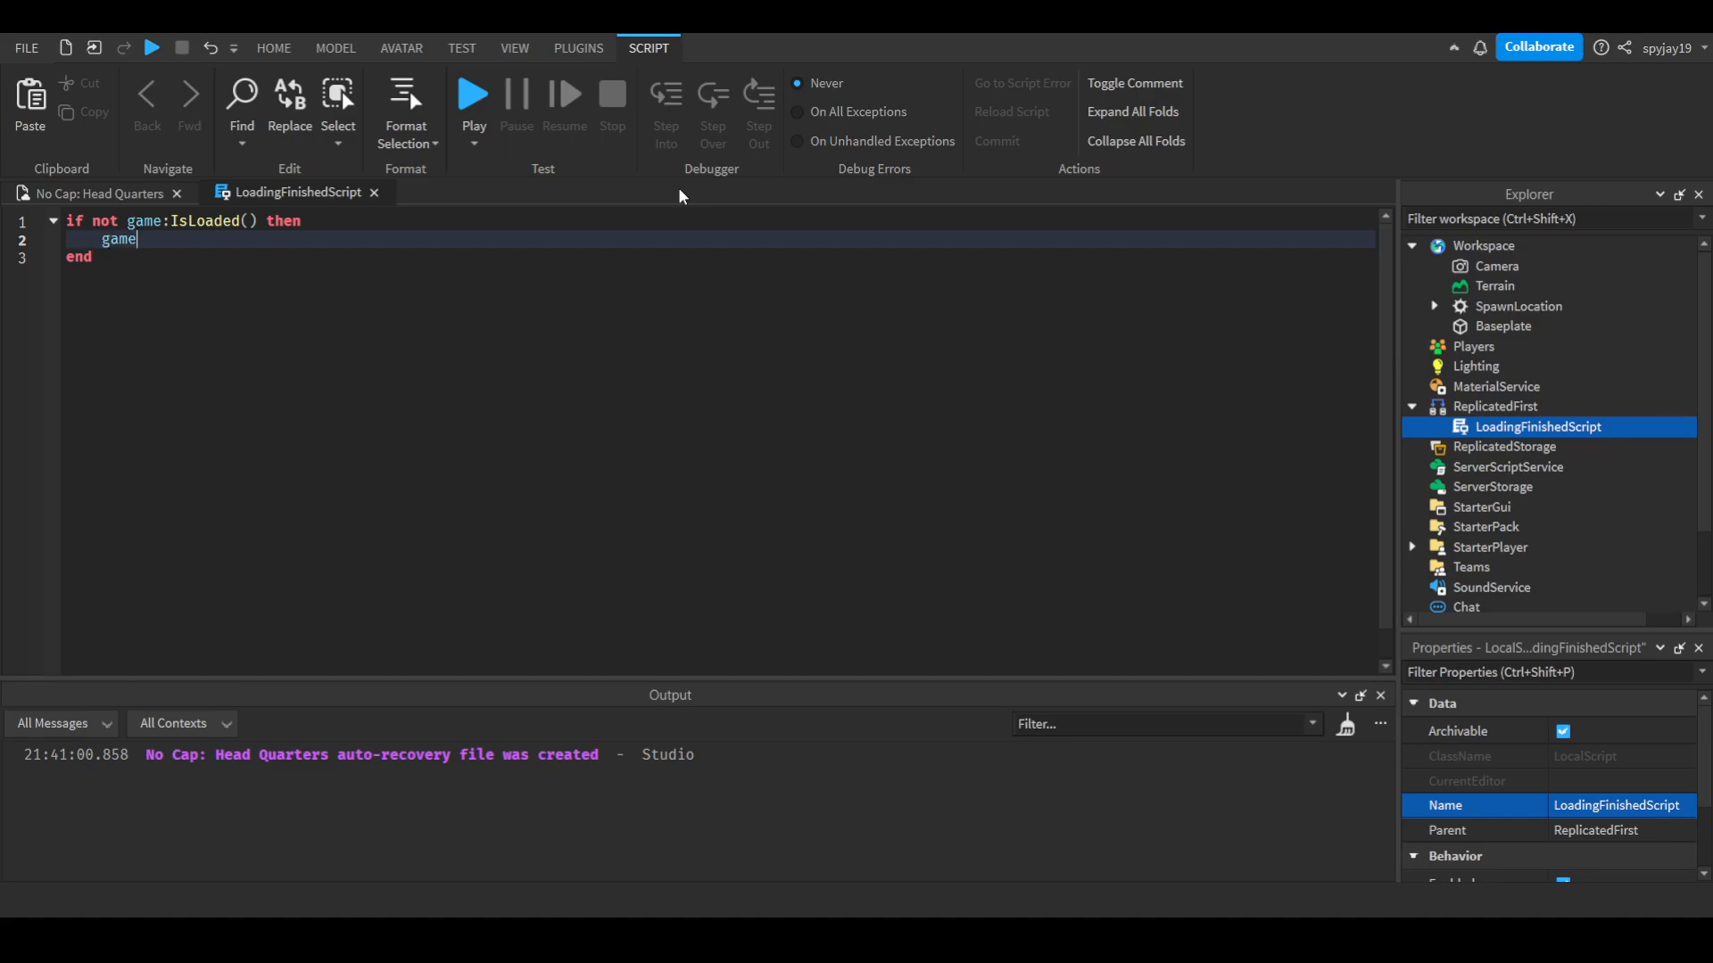
text(.Loaded)
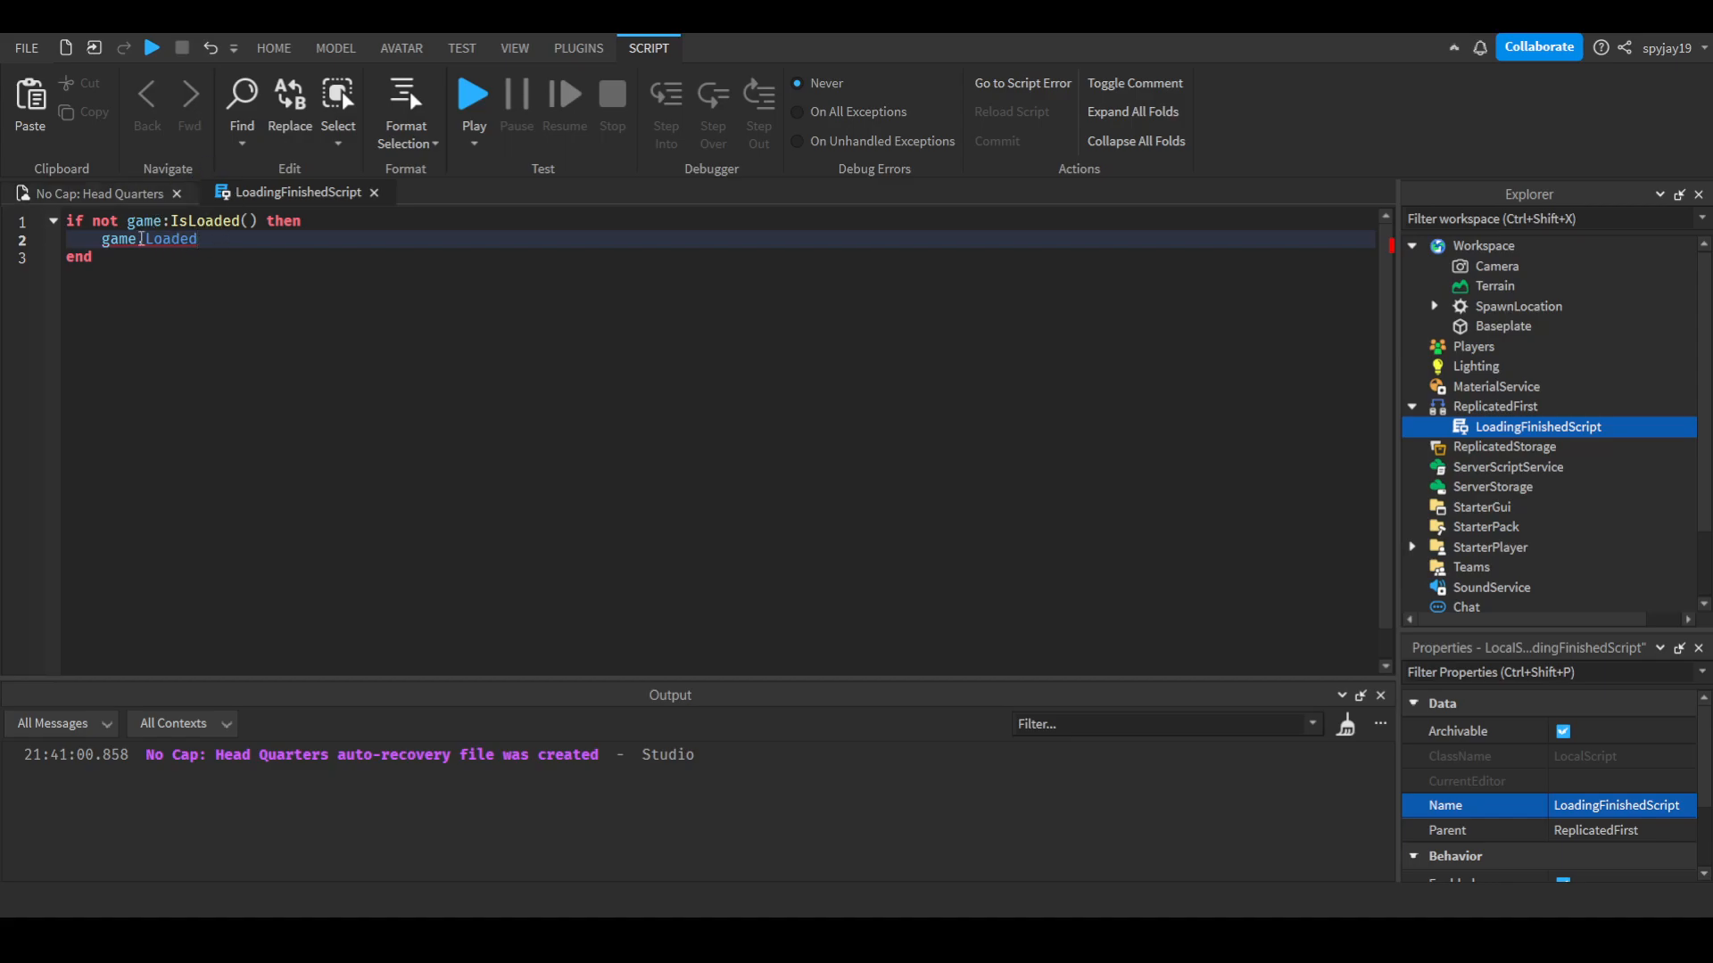
text(.)
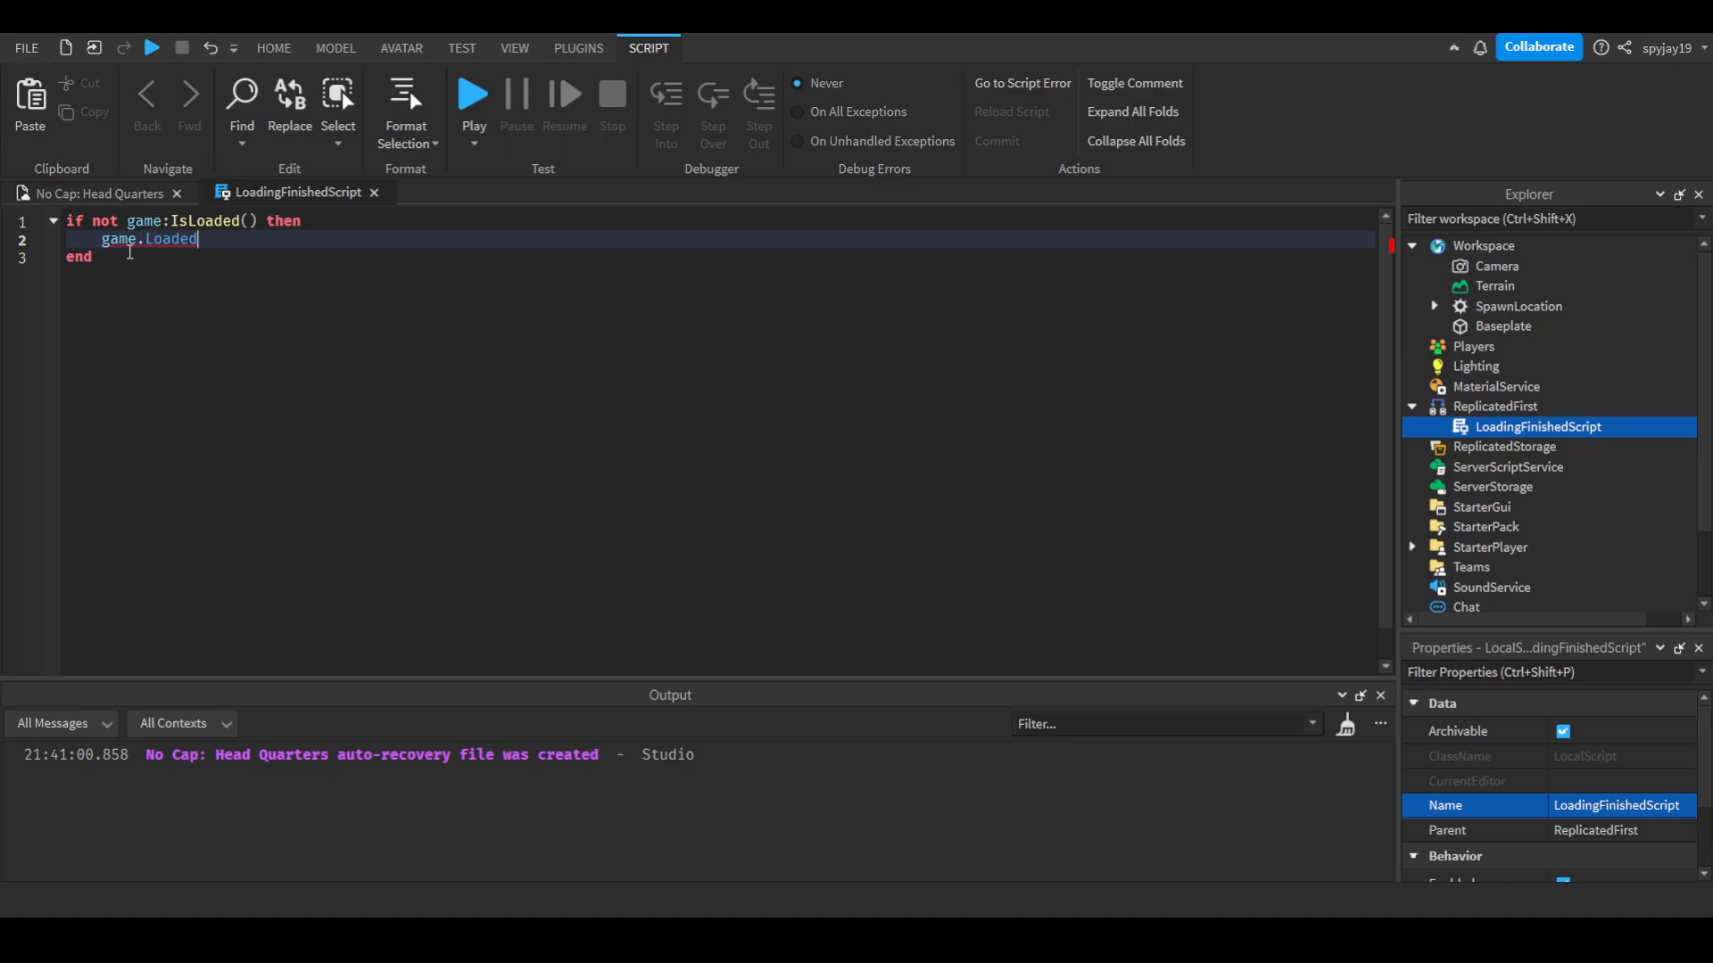
text(:wa)
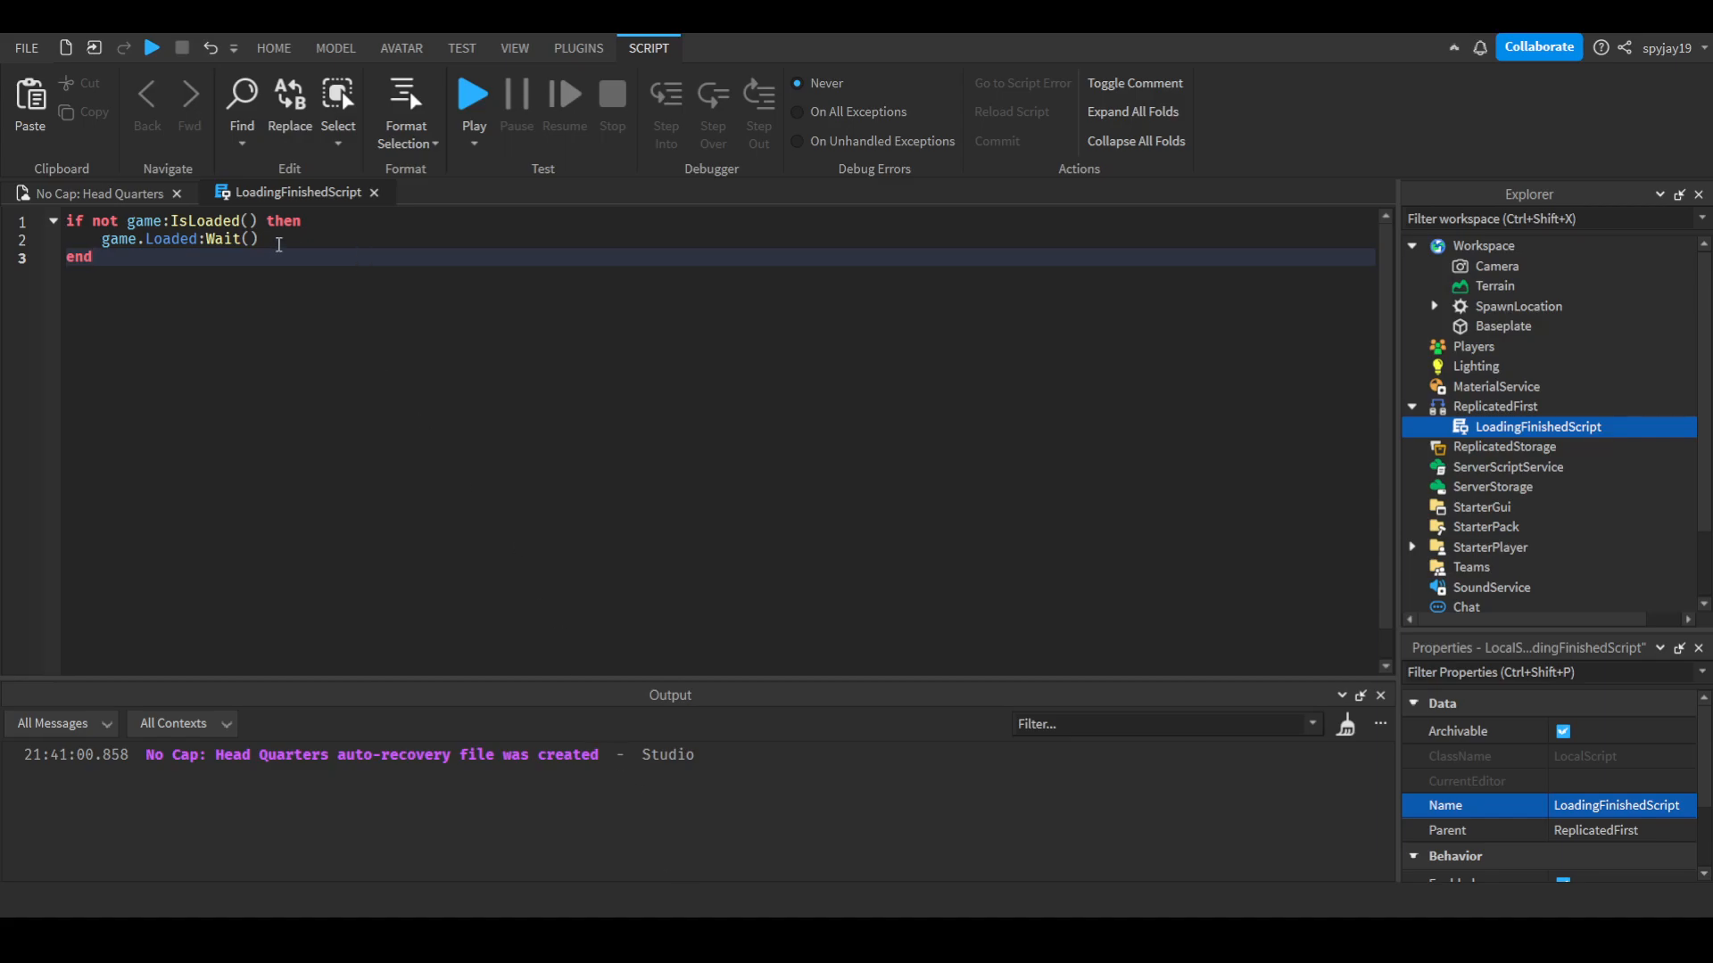
key(Return)
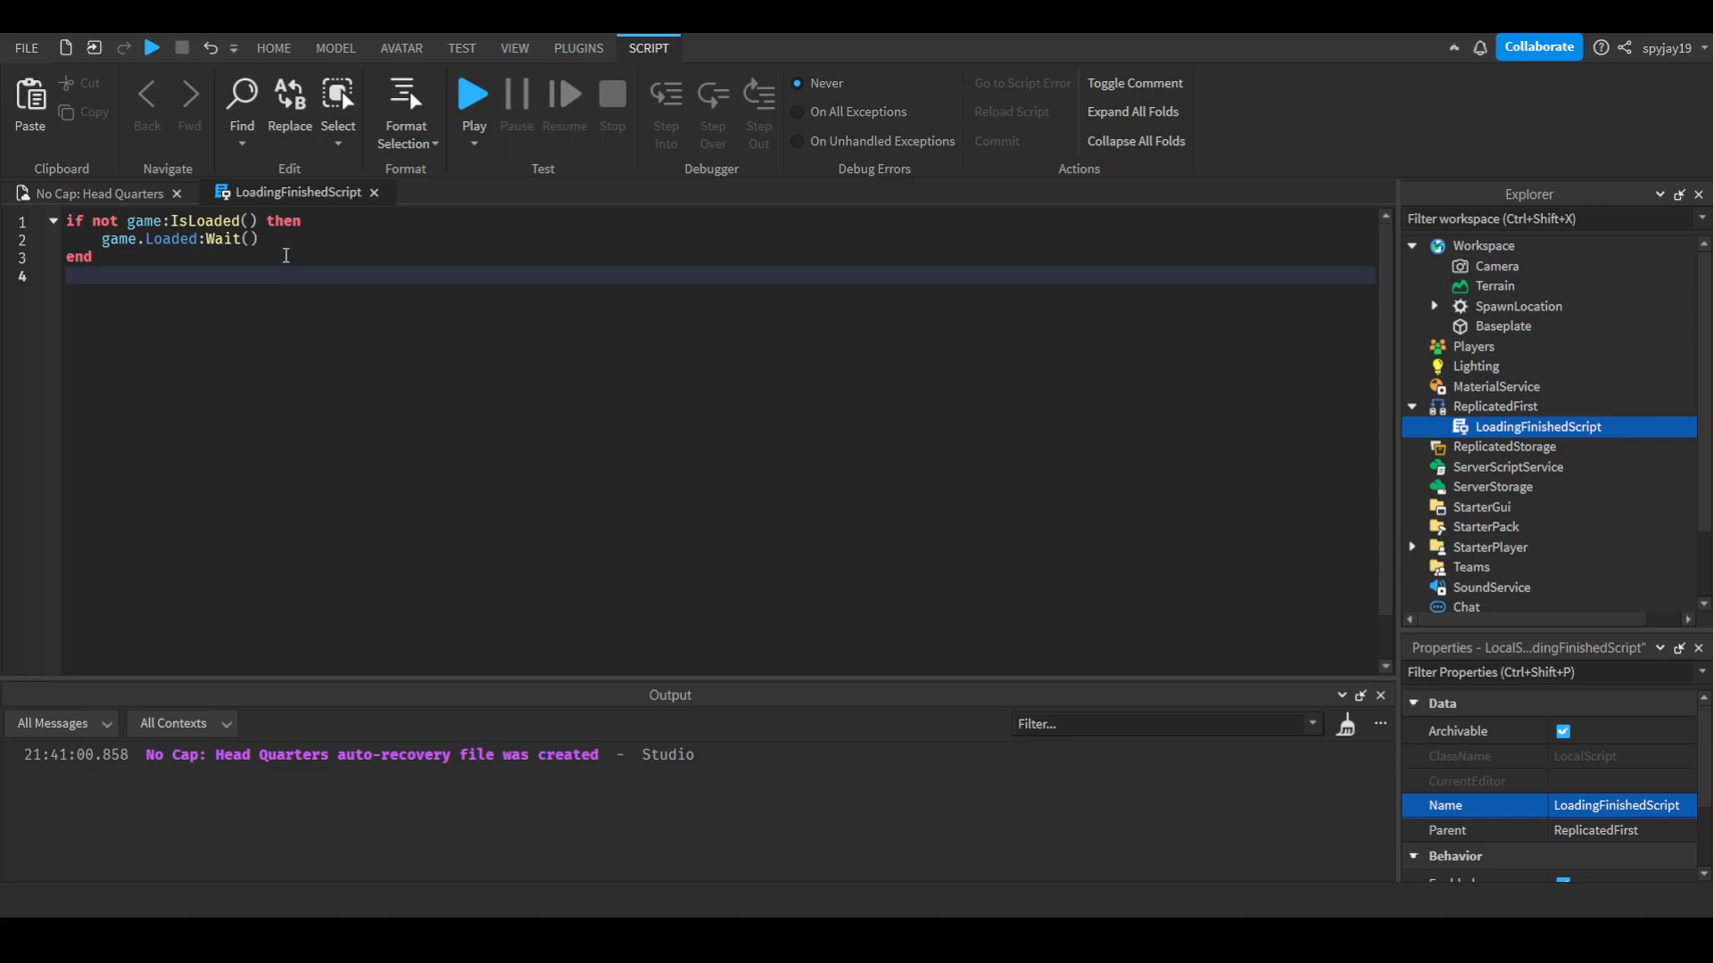
Add a print of "Game has finished loading" after the wait block.
text(print)
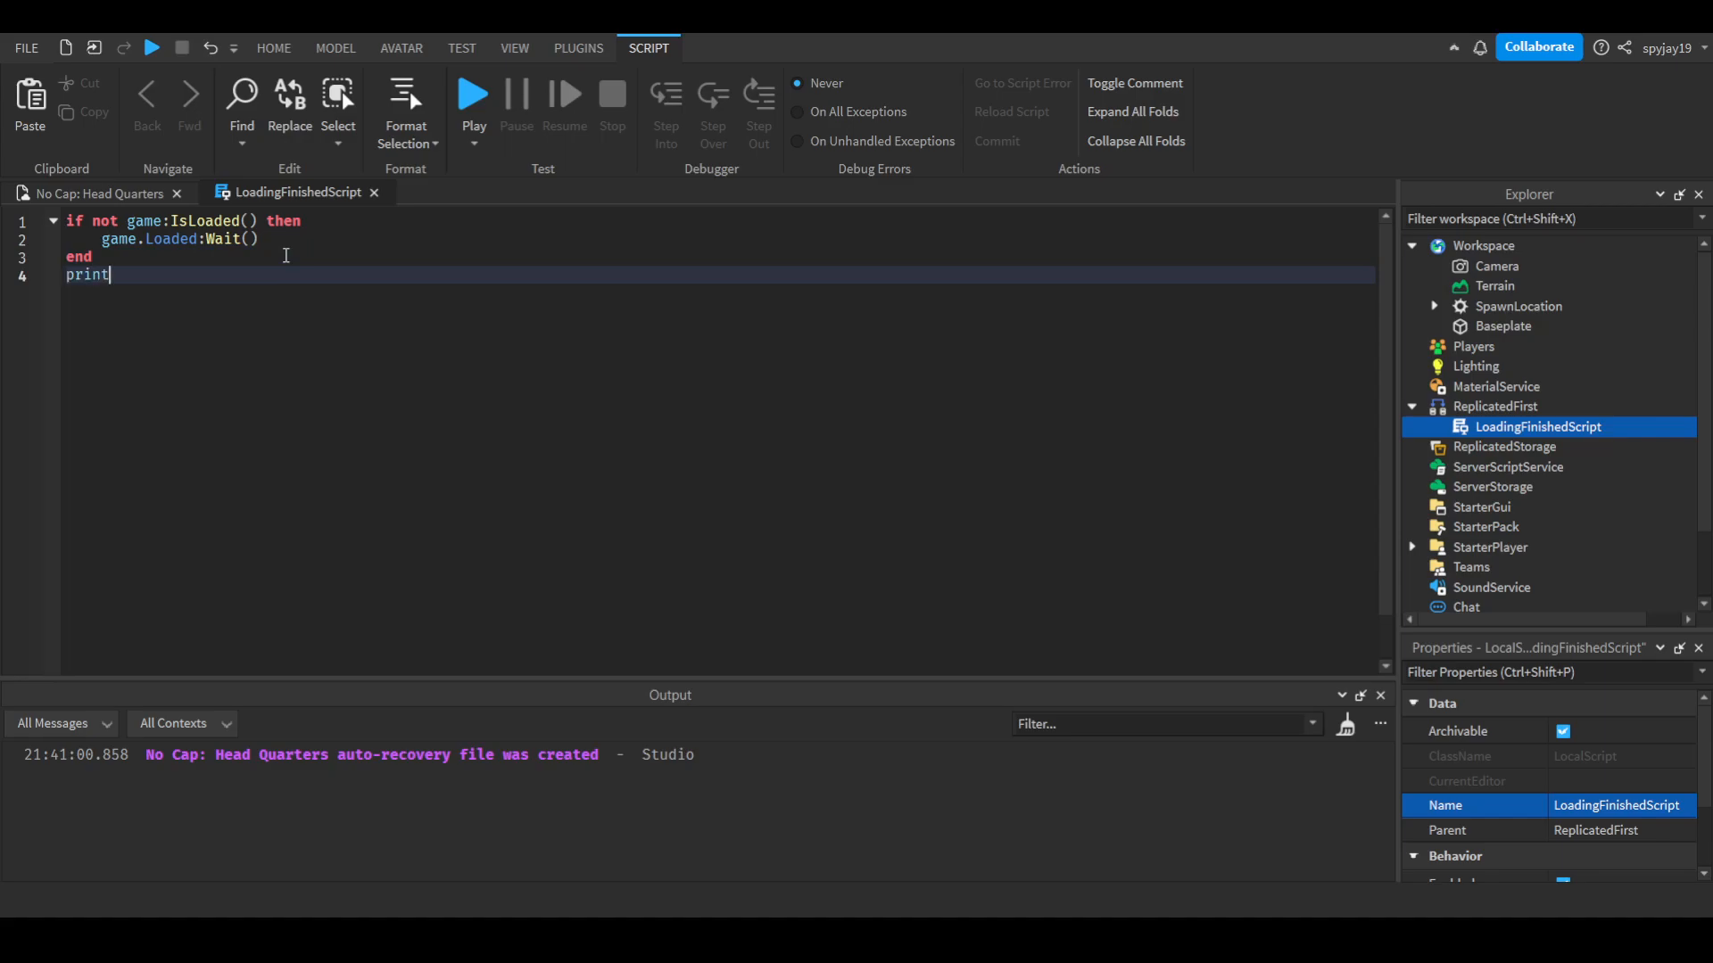
text(("Game ha"))
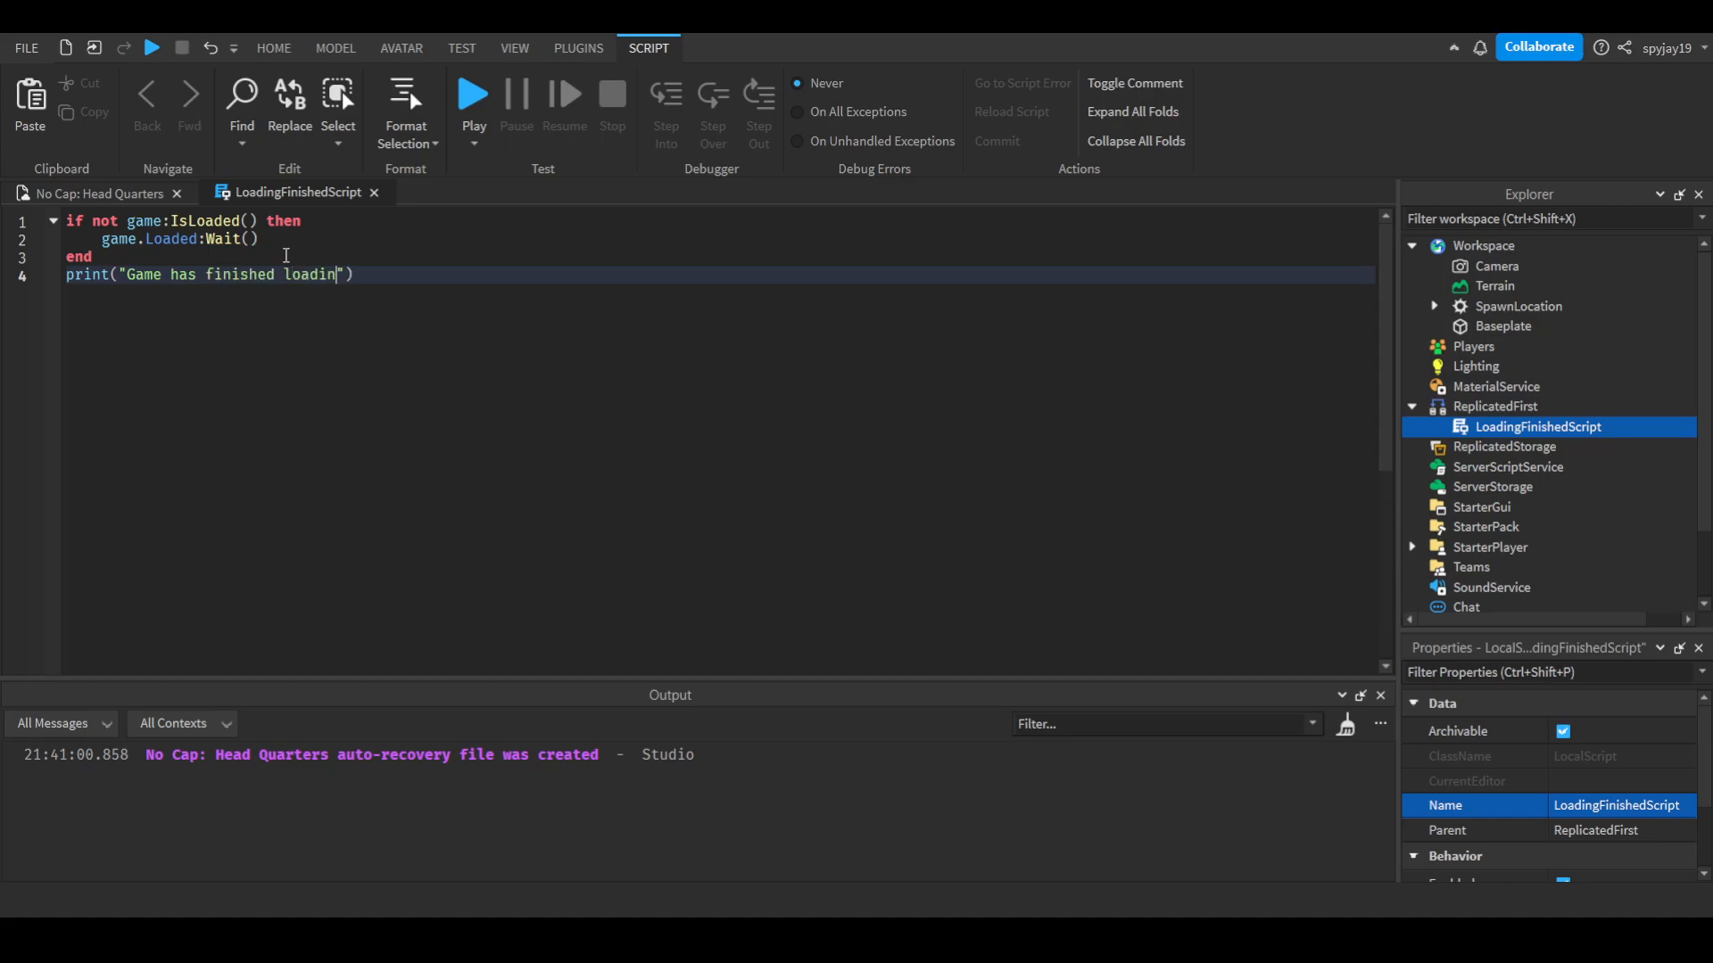
Return to the No Cap: Head Quarters place view and expand StarterPlayer in Explorer.
click(98, 192)
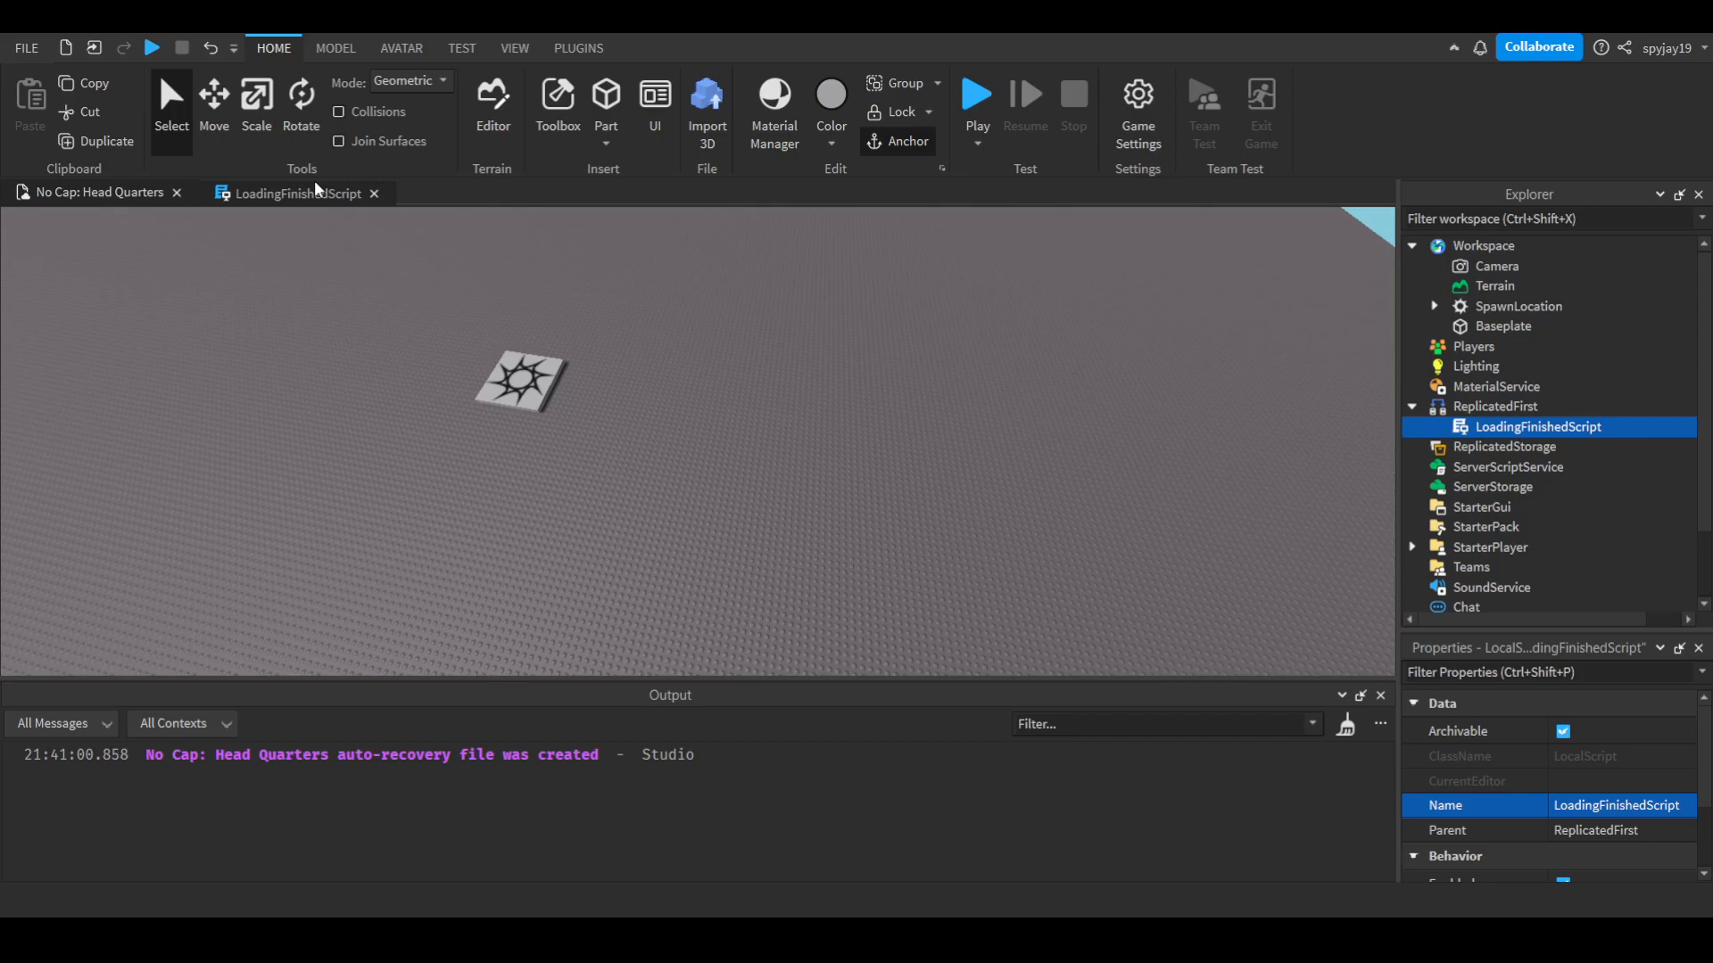
mouse_move(1485, 444)
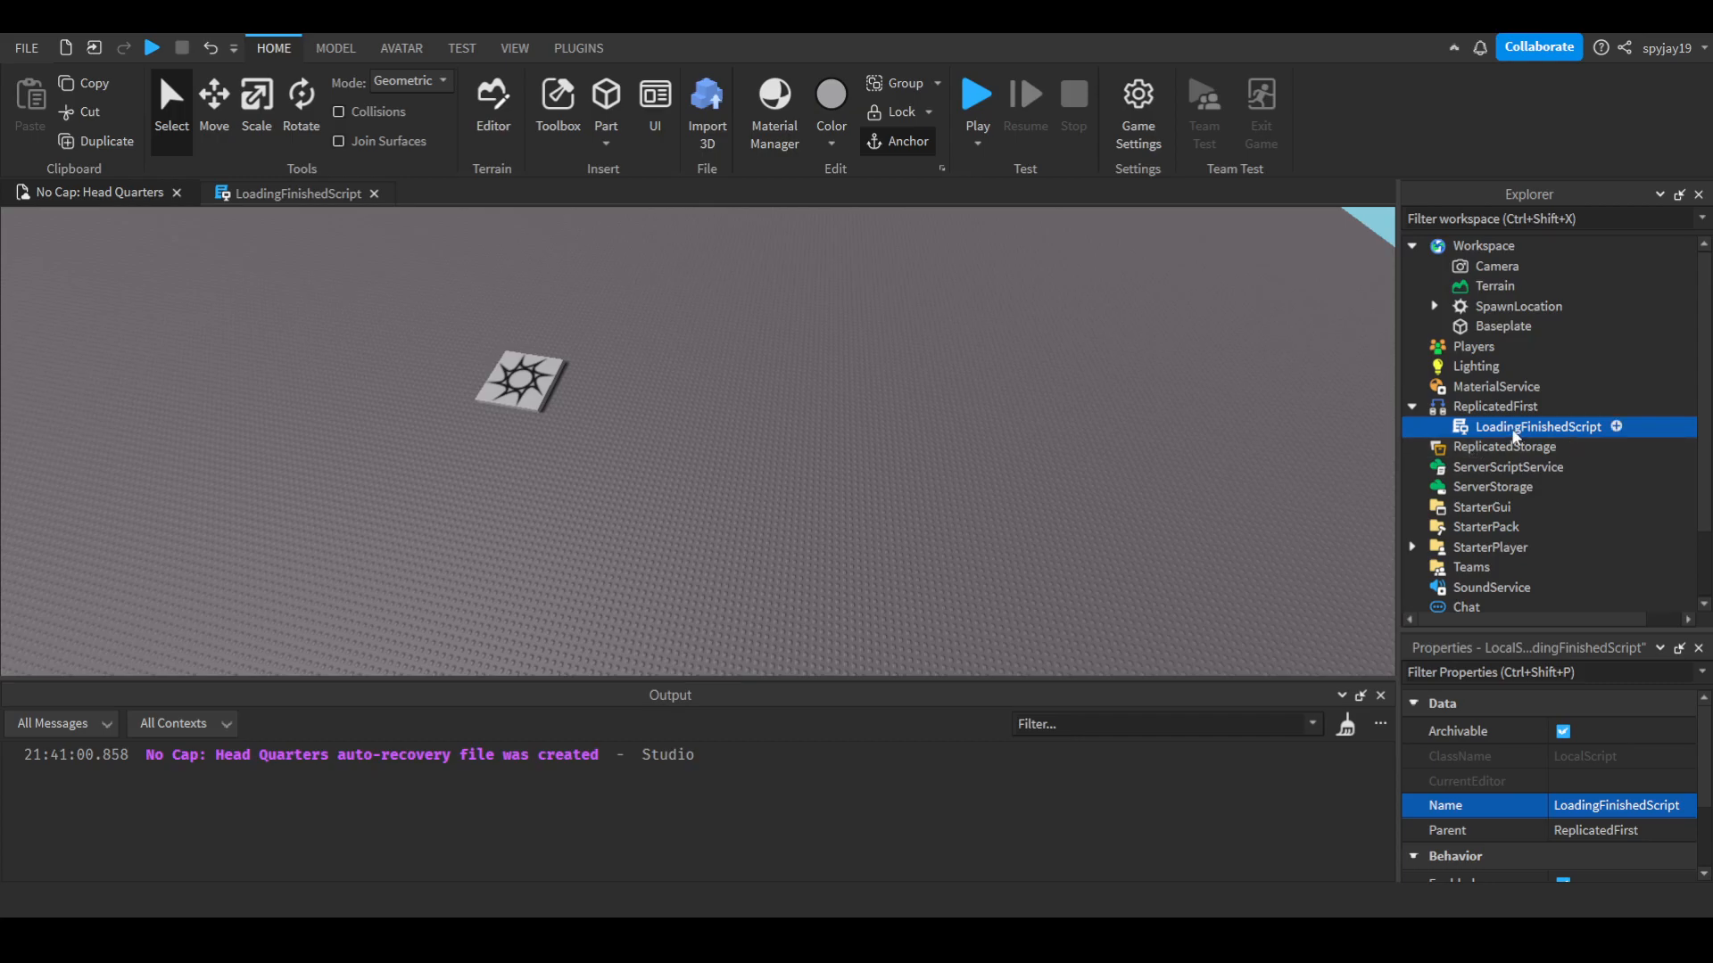
mouse_move(1512, 467)
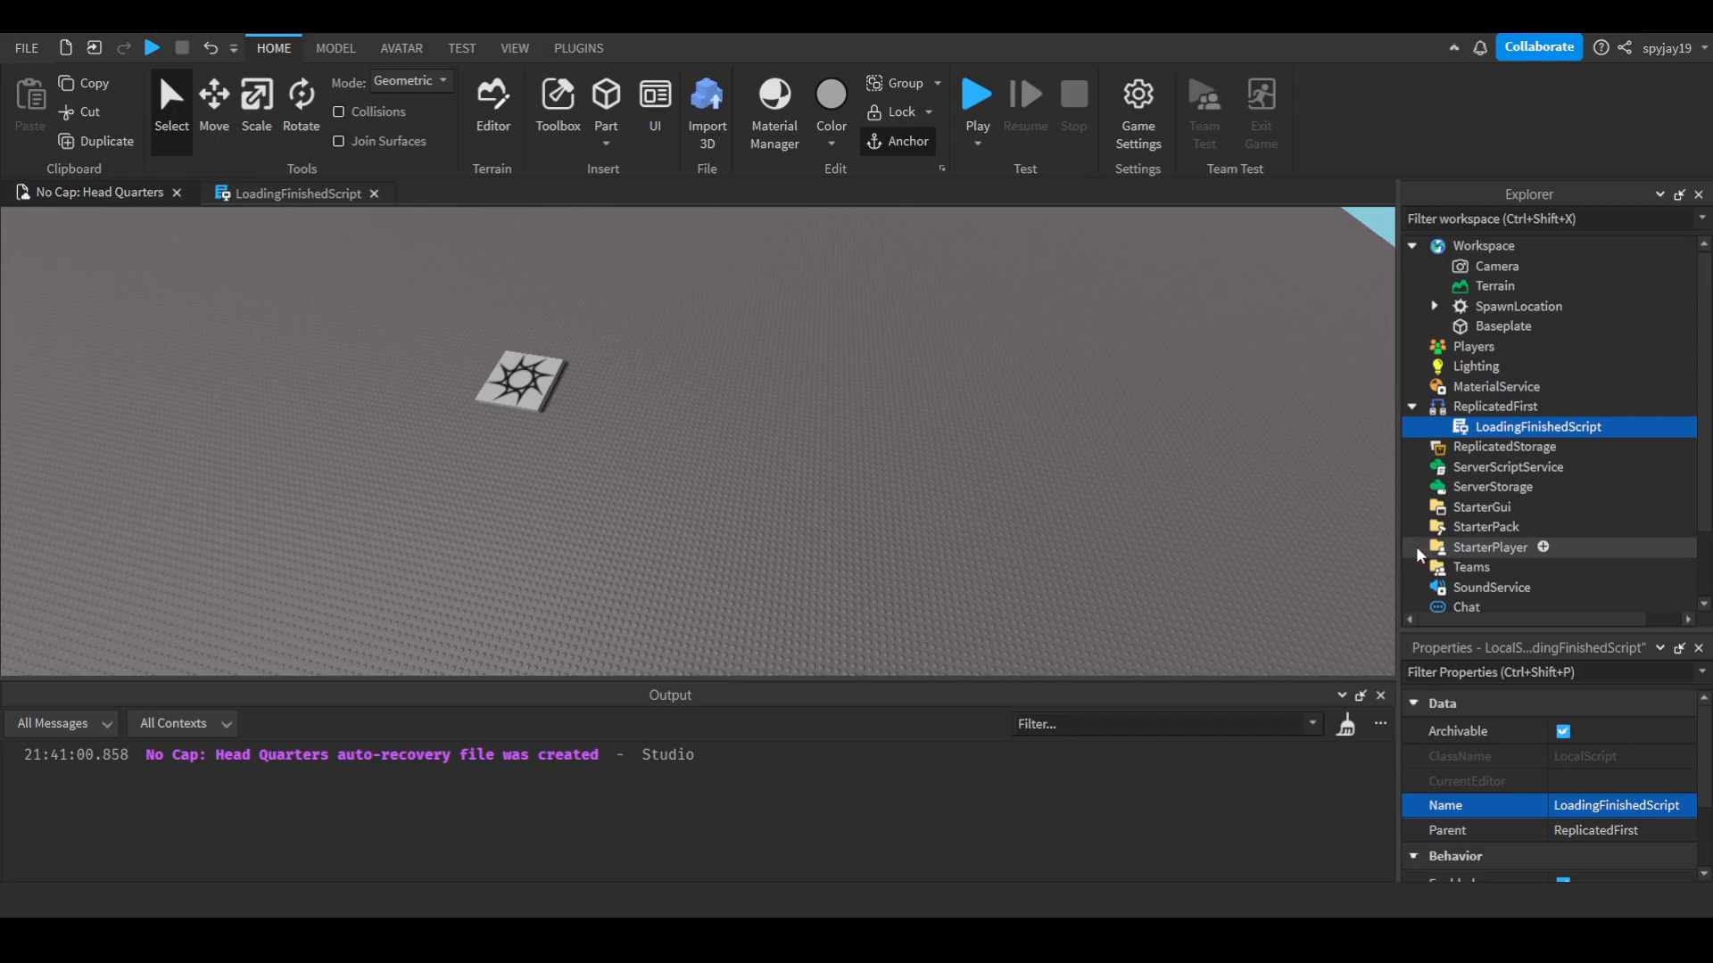
click(1412, 547)
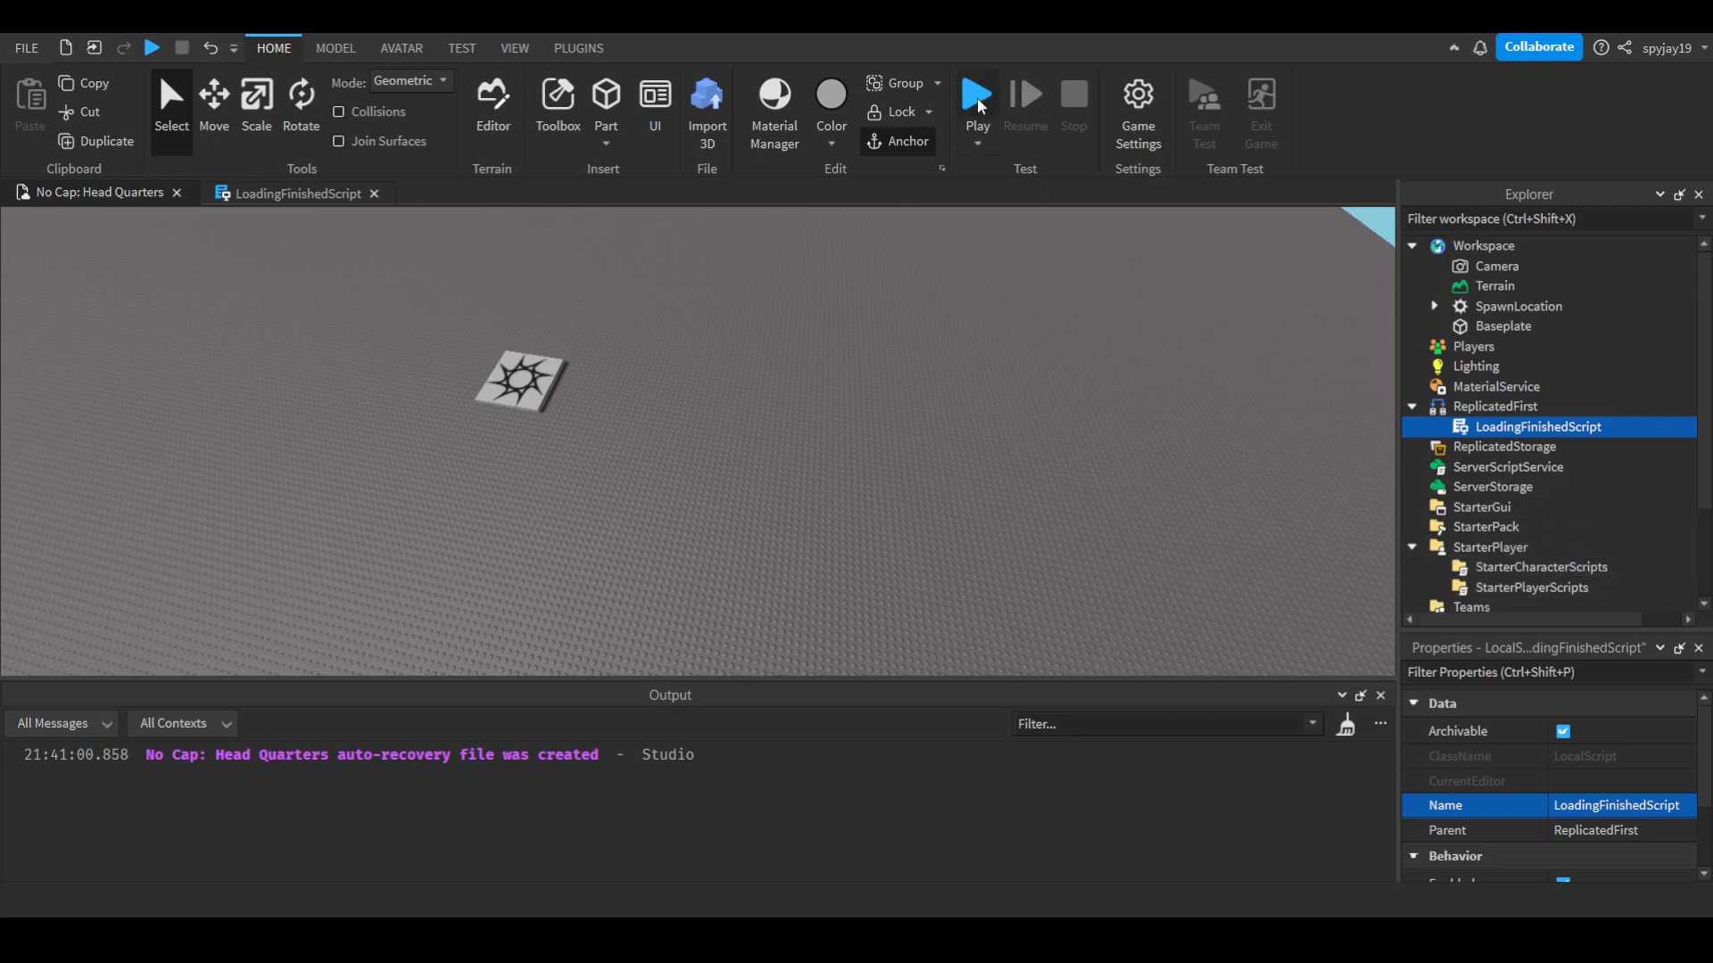
Playtest to confirm 'Game has finished loading' prints in Output, then stop.
click(975, 94)
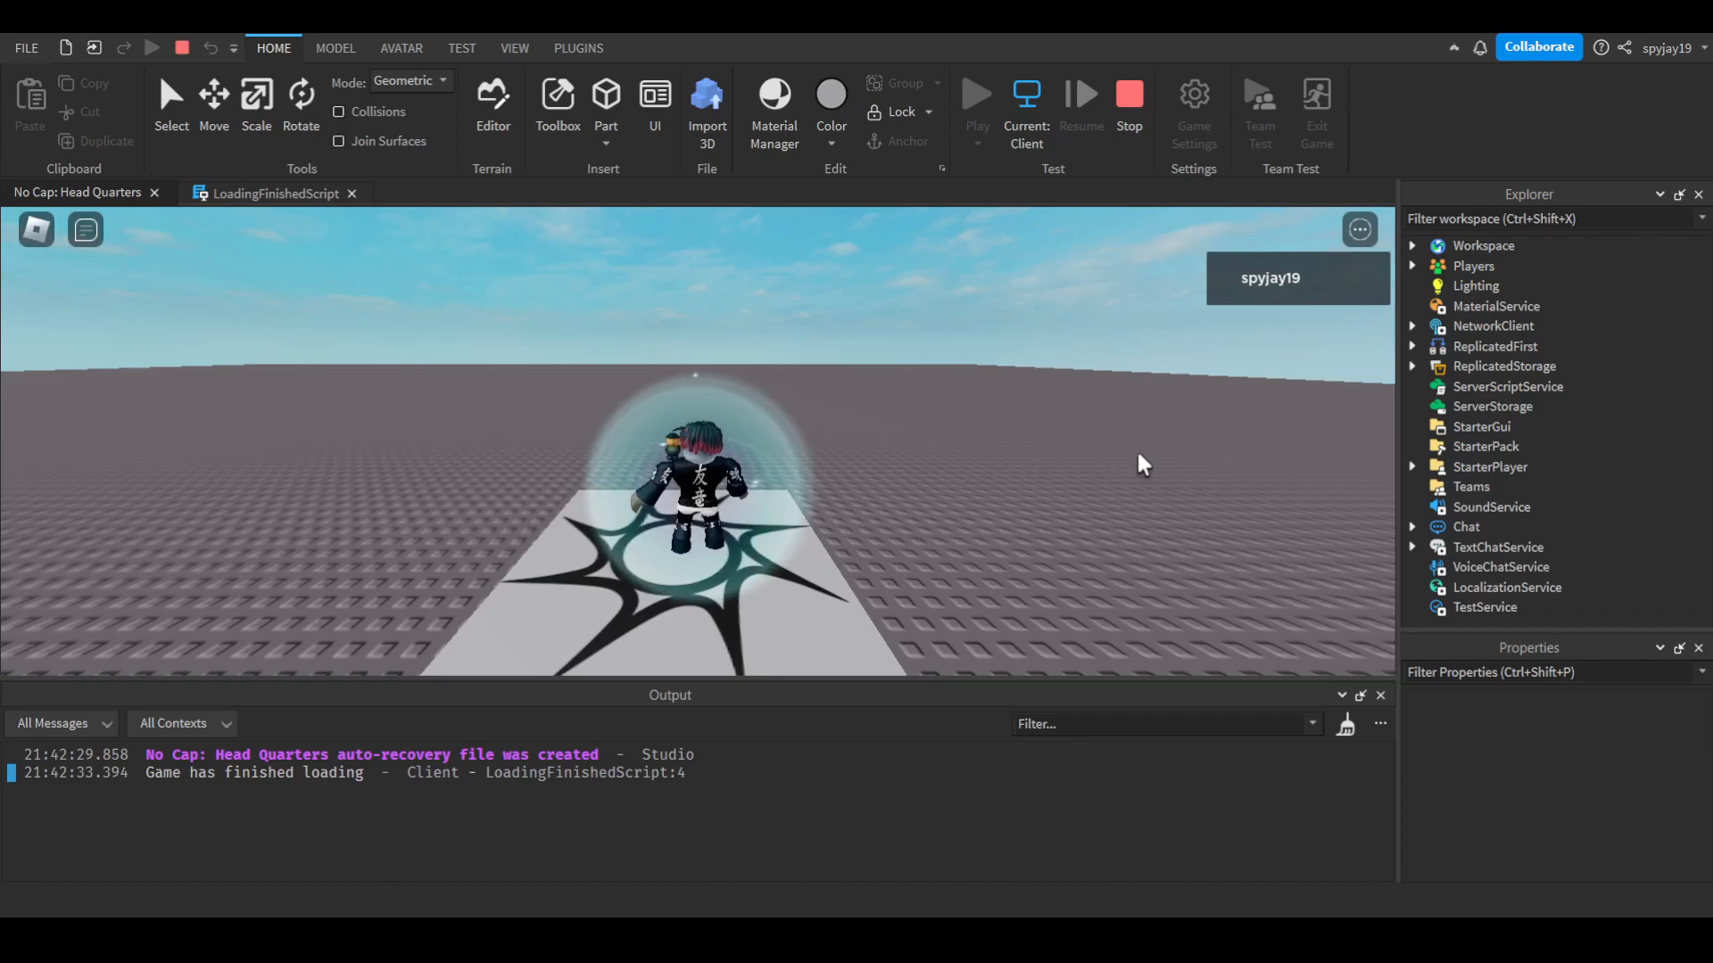
mouse_move(704, 355)
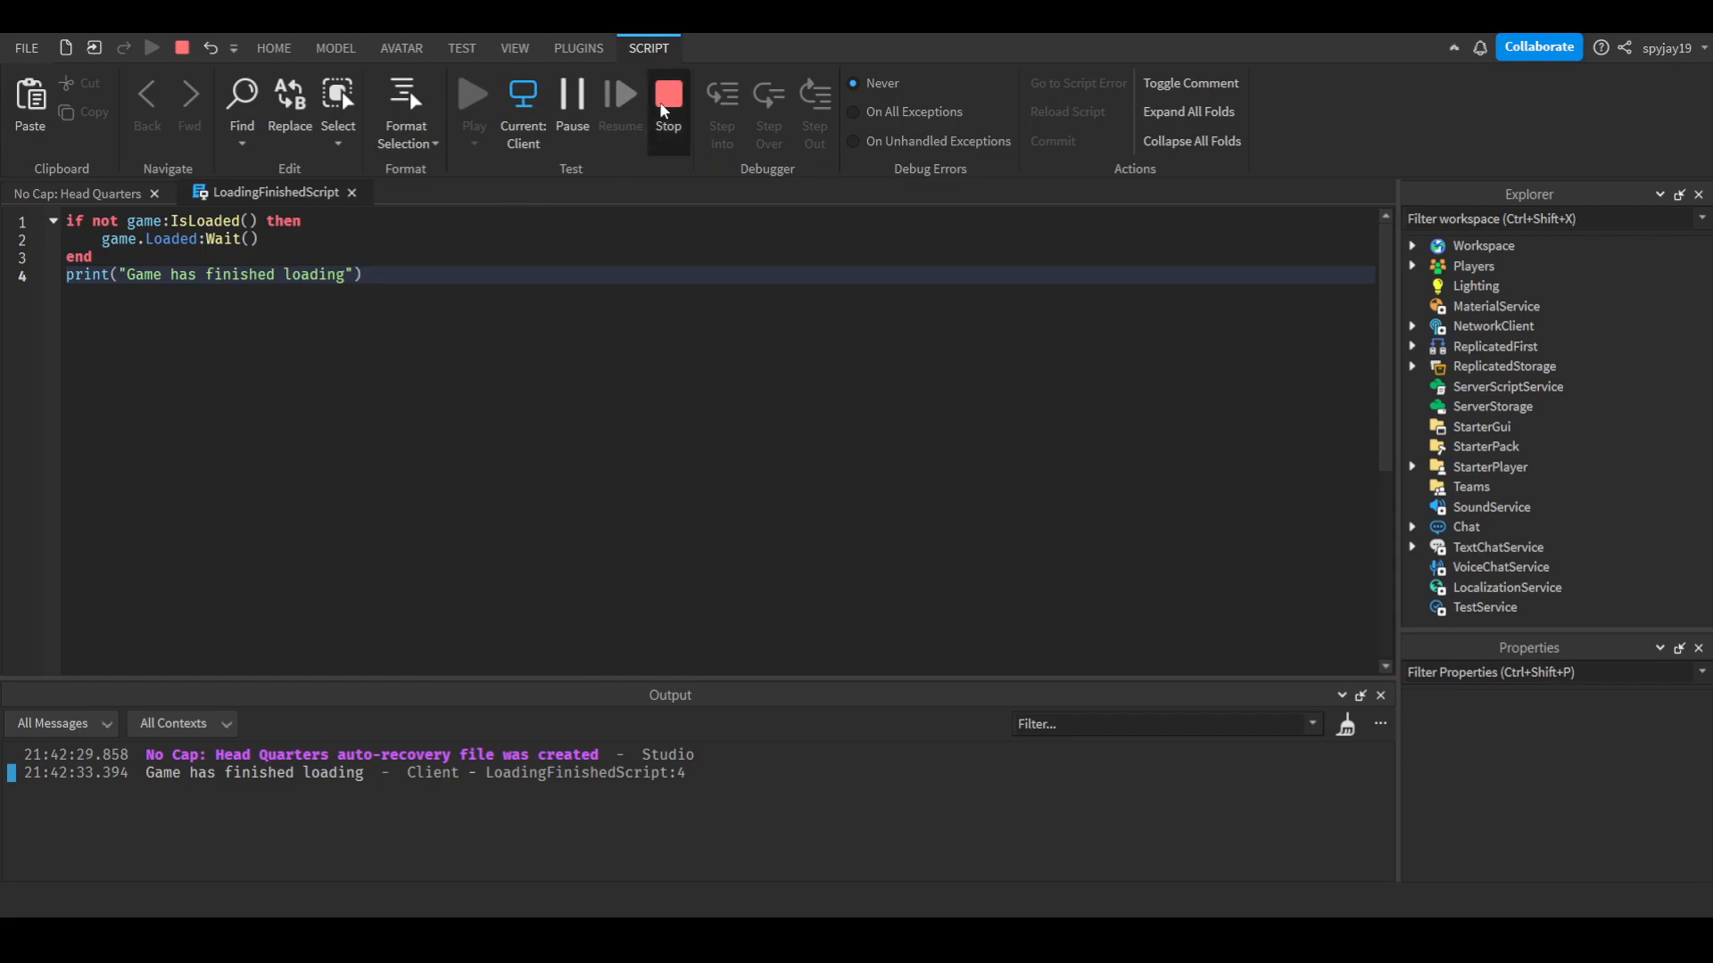
click(667, 98)
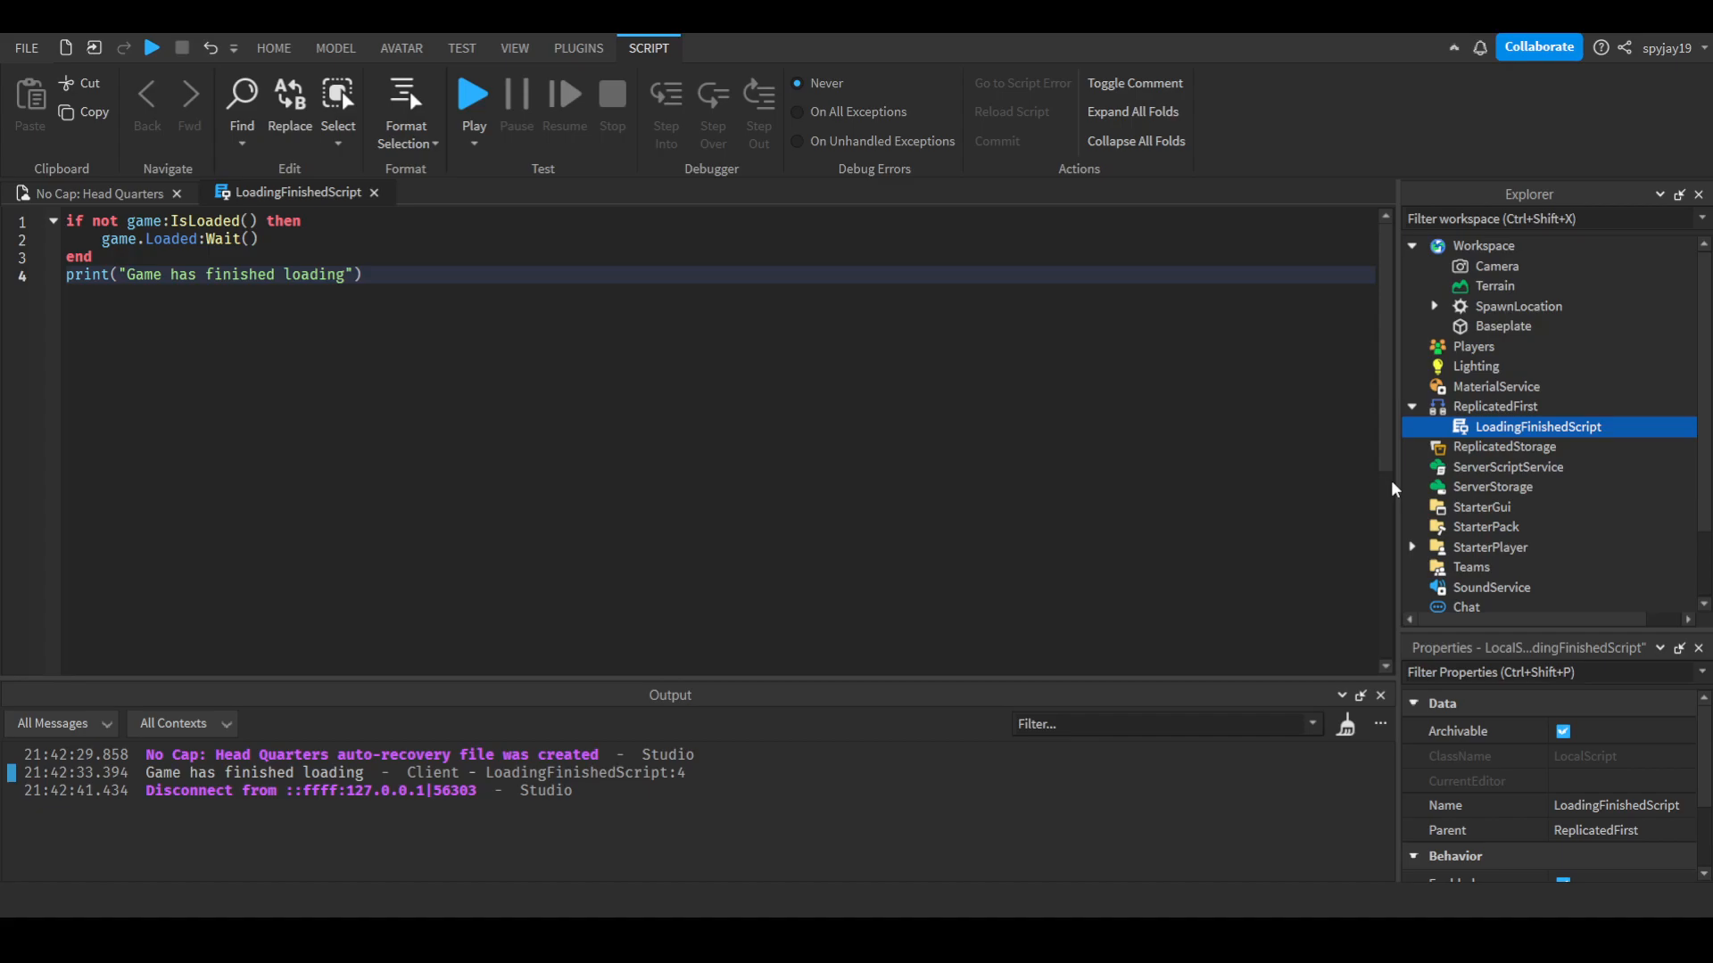
In a ServerScriptService Script, connect PlayerAdded to print "Player has joined".
click(273, 48)
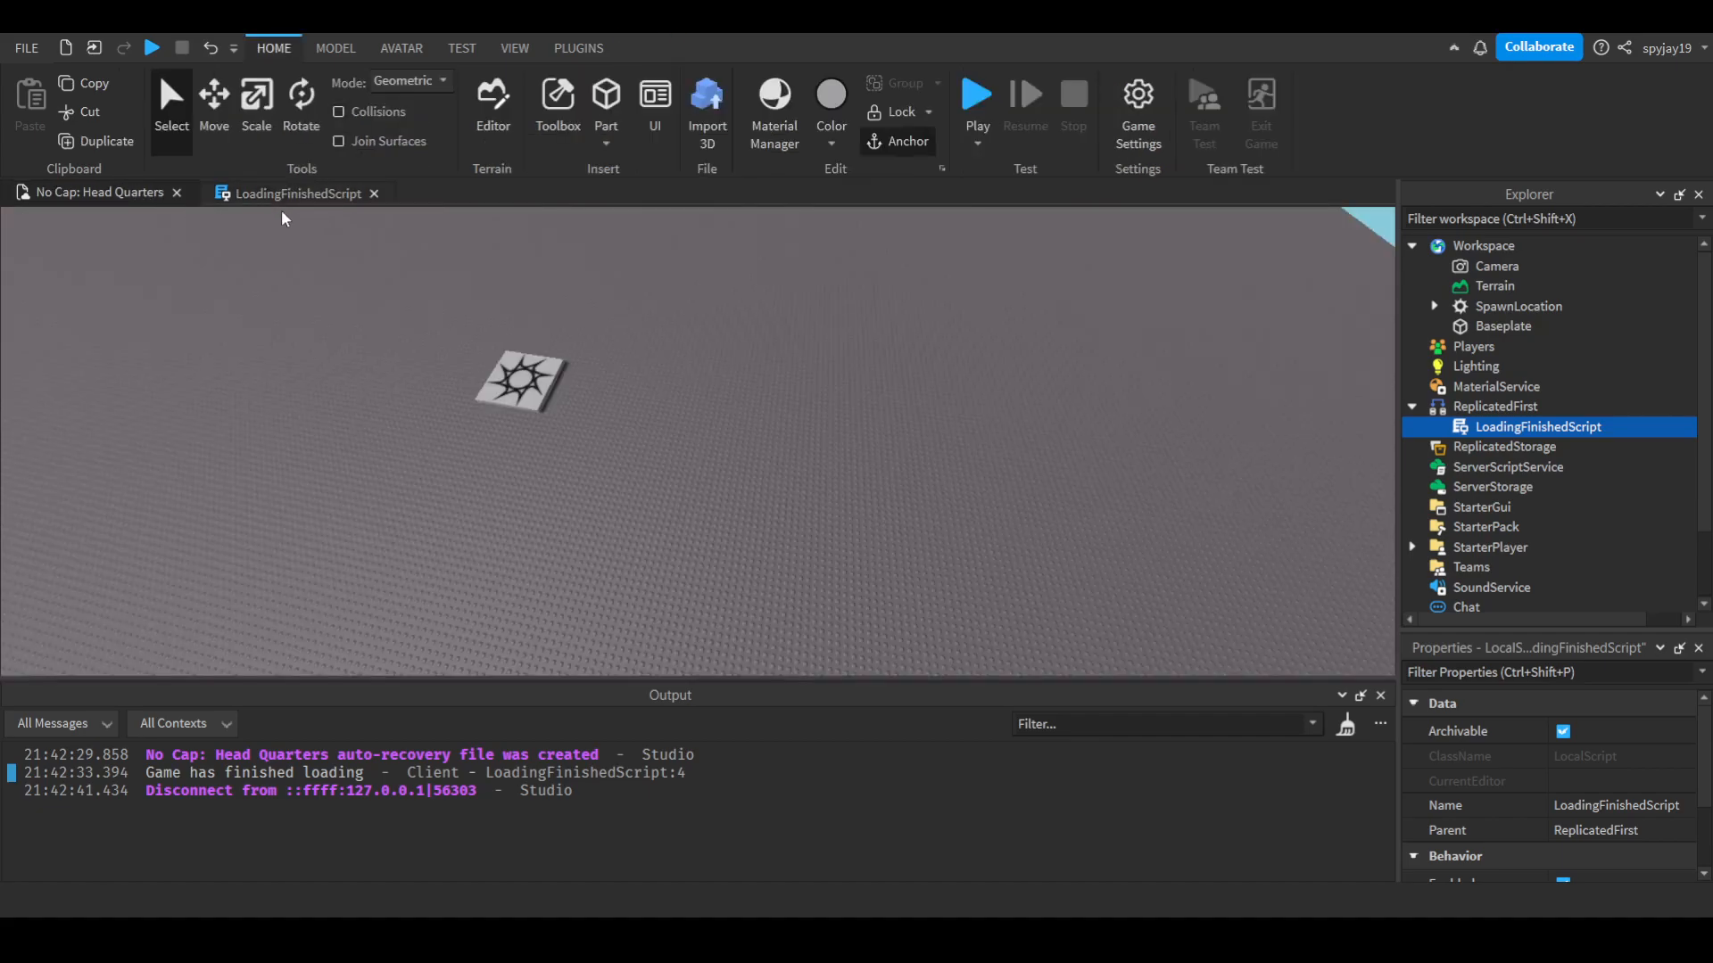
mouse_move(1582, 466)
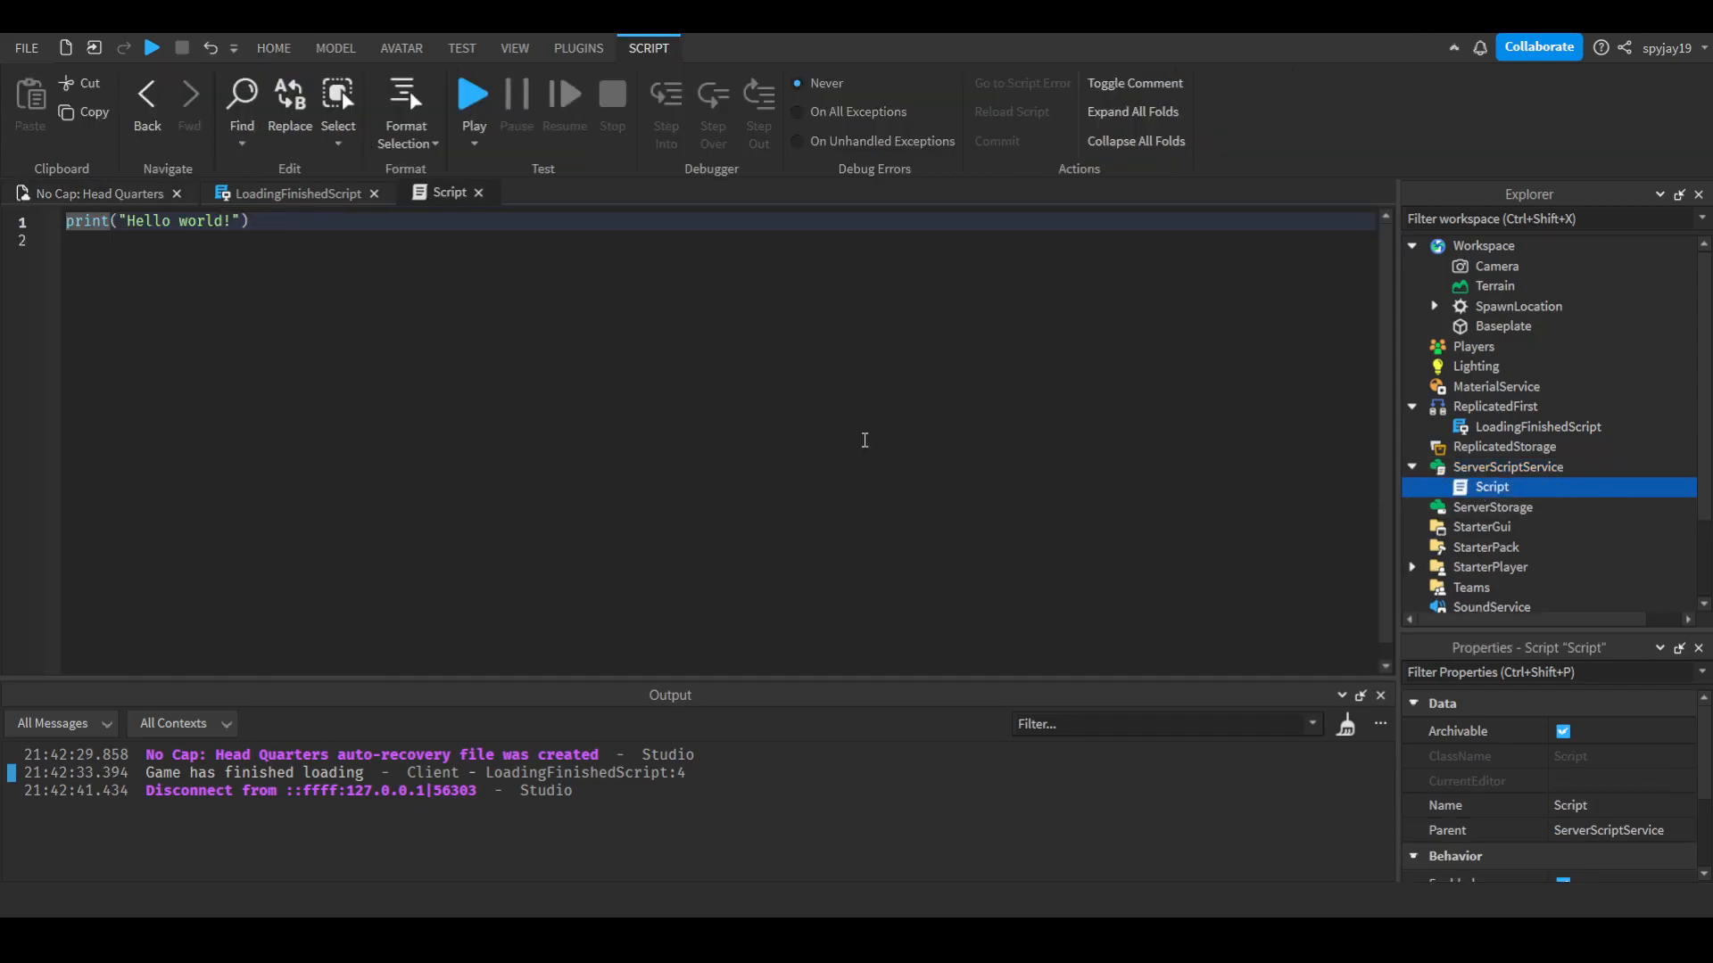
text(game.Players.PlayerAdded)
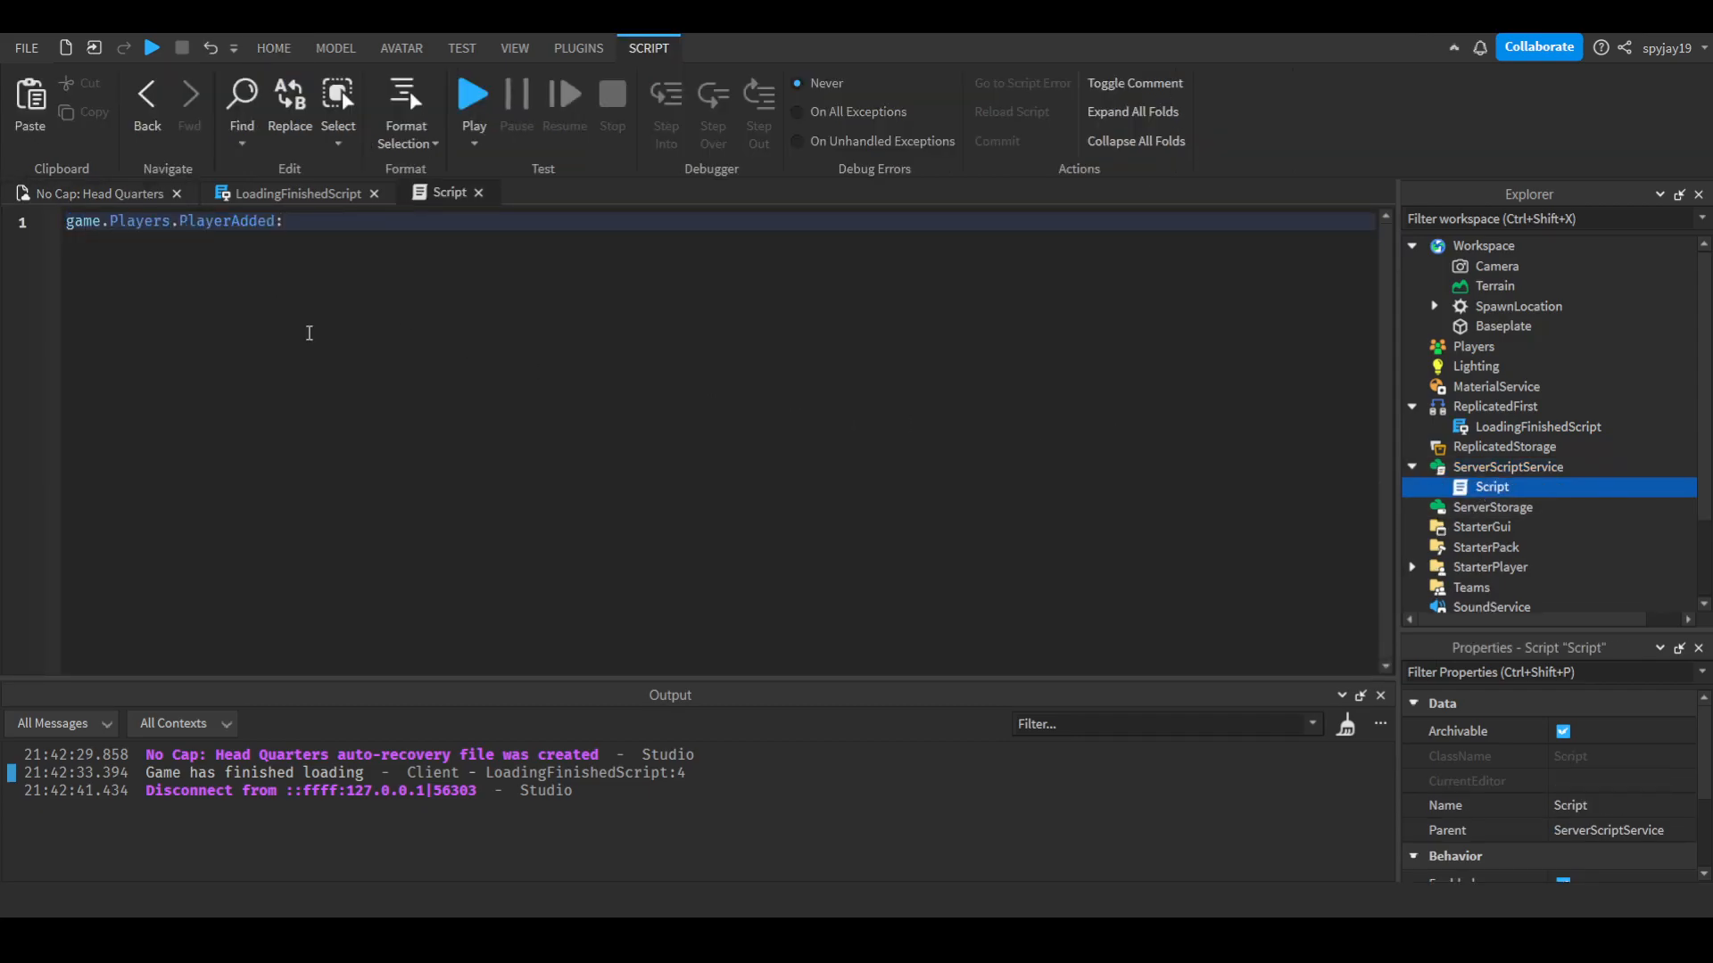
text(:Connect(function(plr))
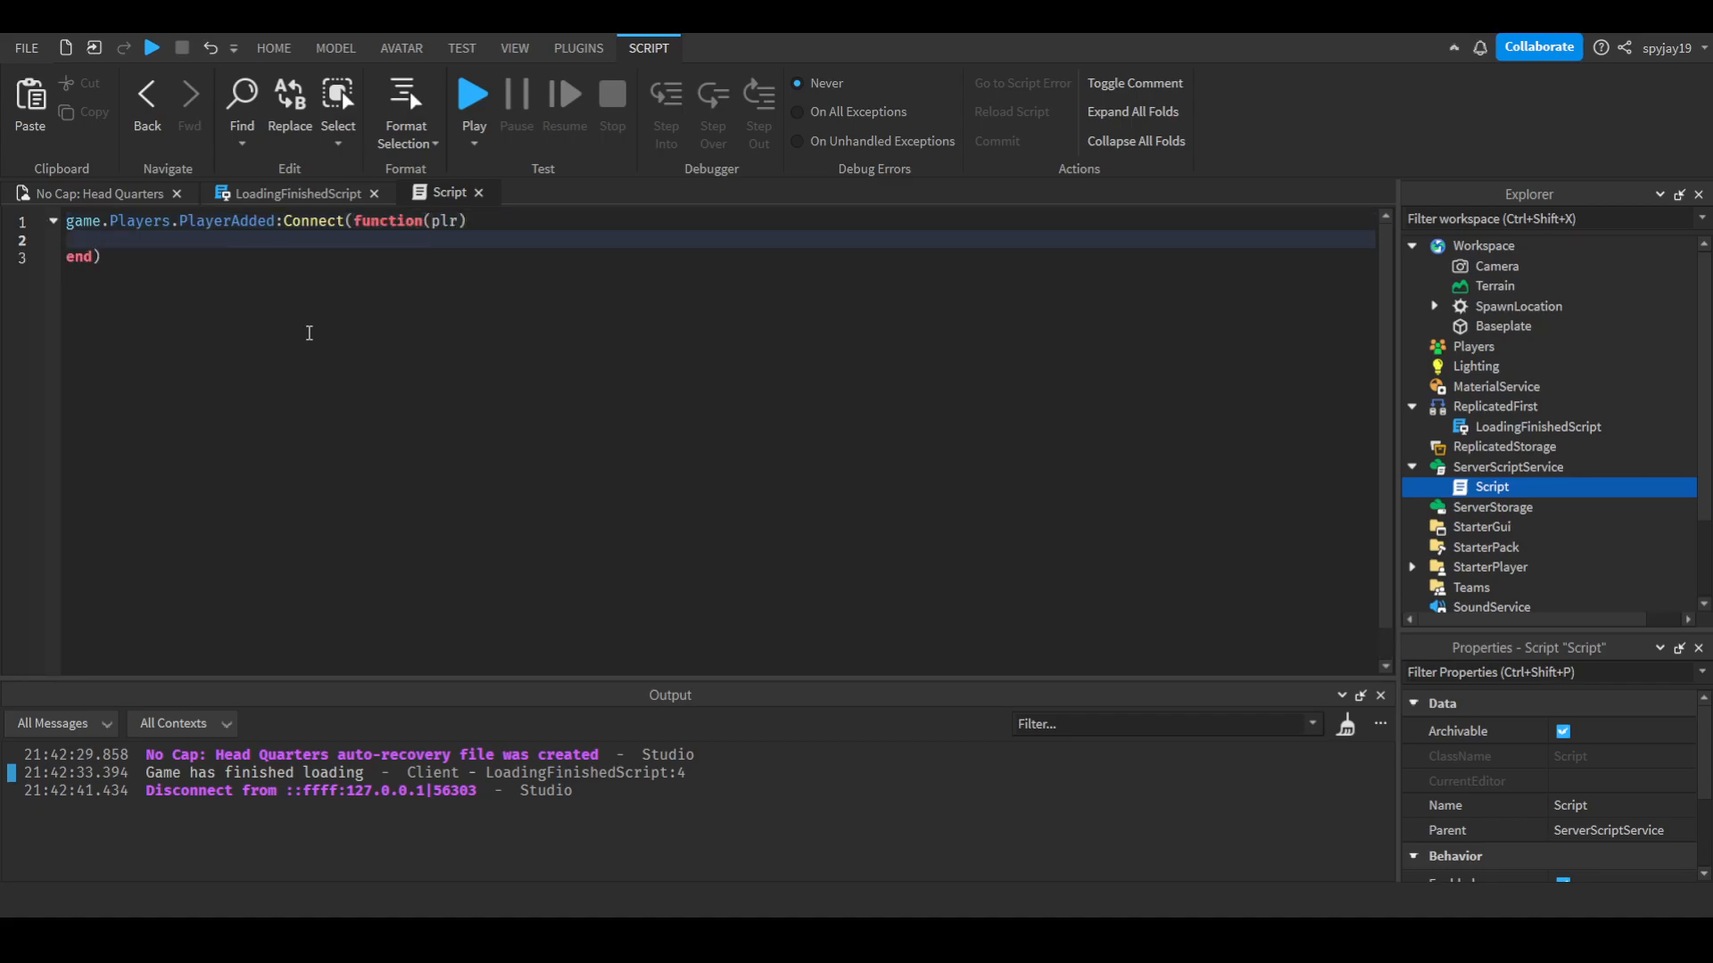
text(print("Player has j)
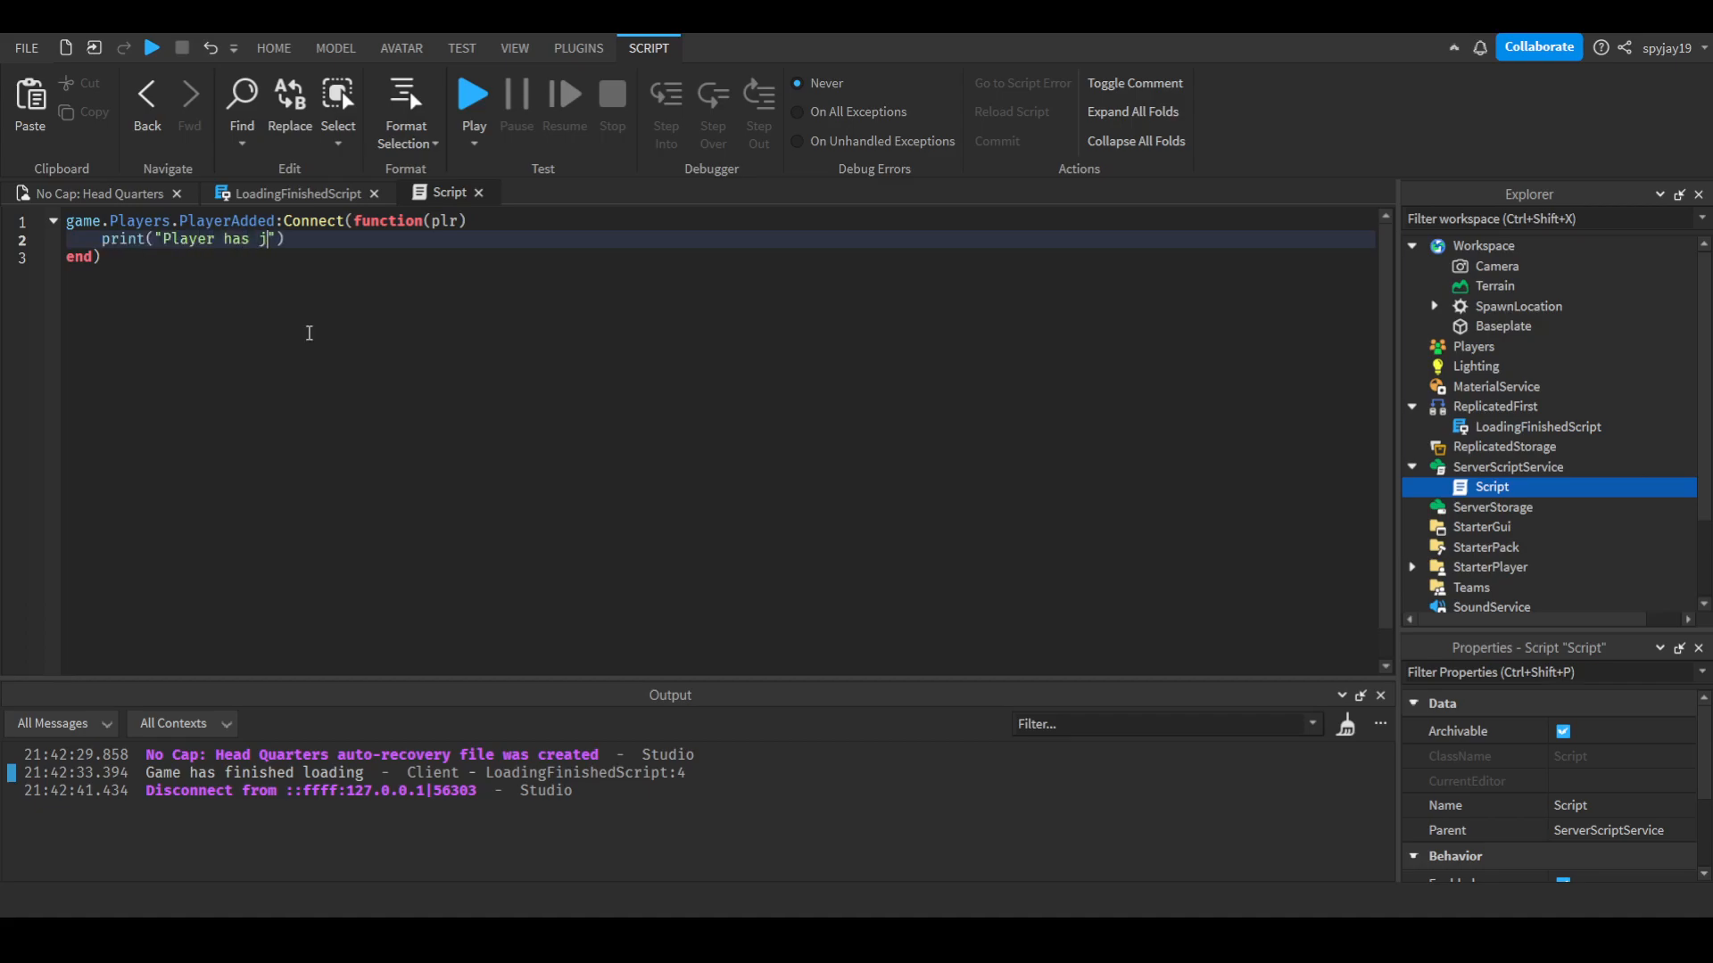
Playtest from the place tab, confirming both 'Player has joined' and loading messages, then stop.
click(273, 48)
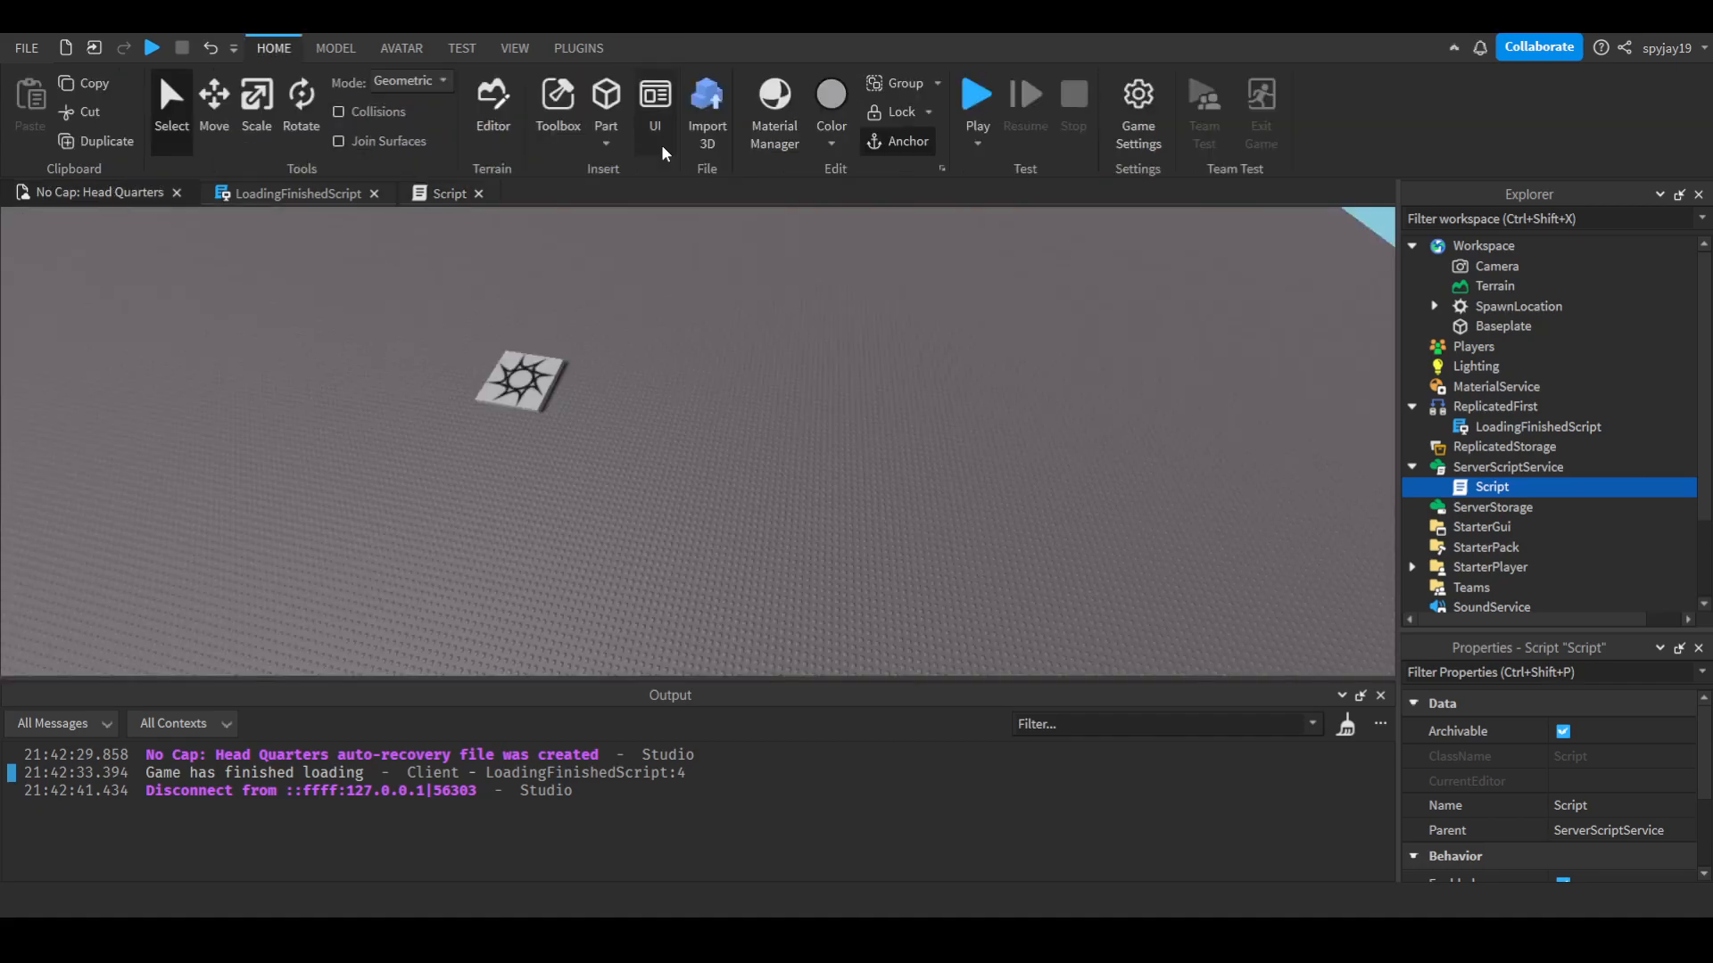
click(974, 93)
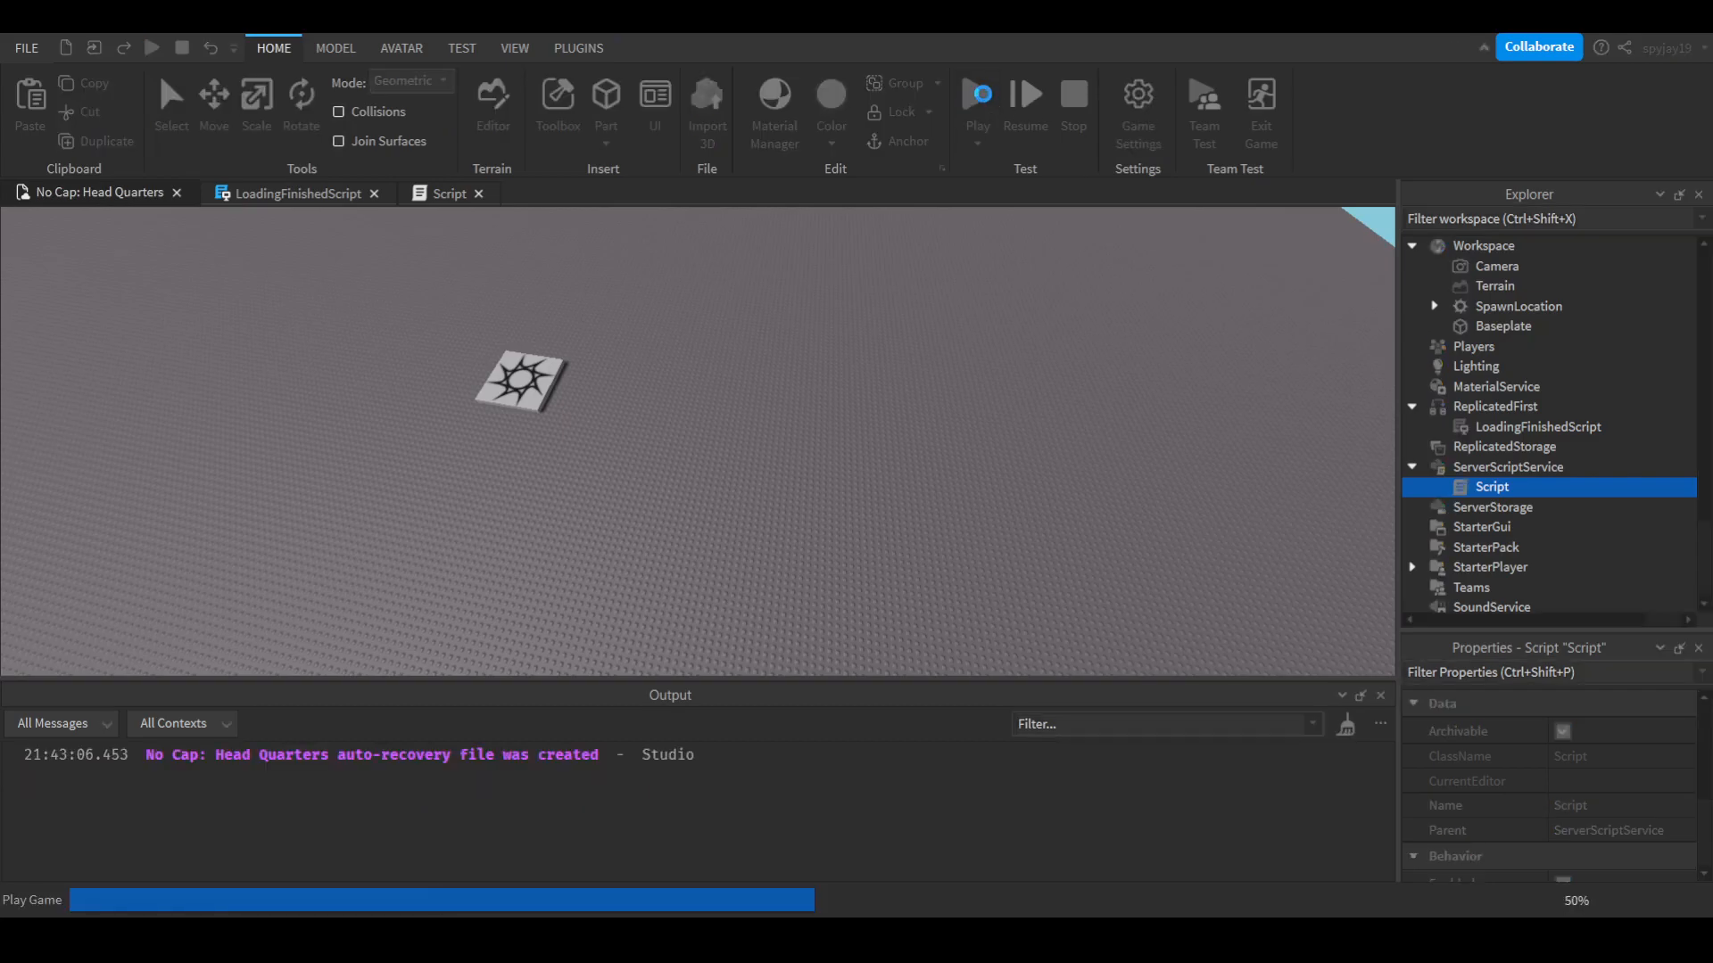
click(975, 94)
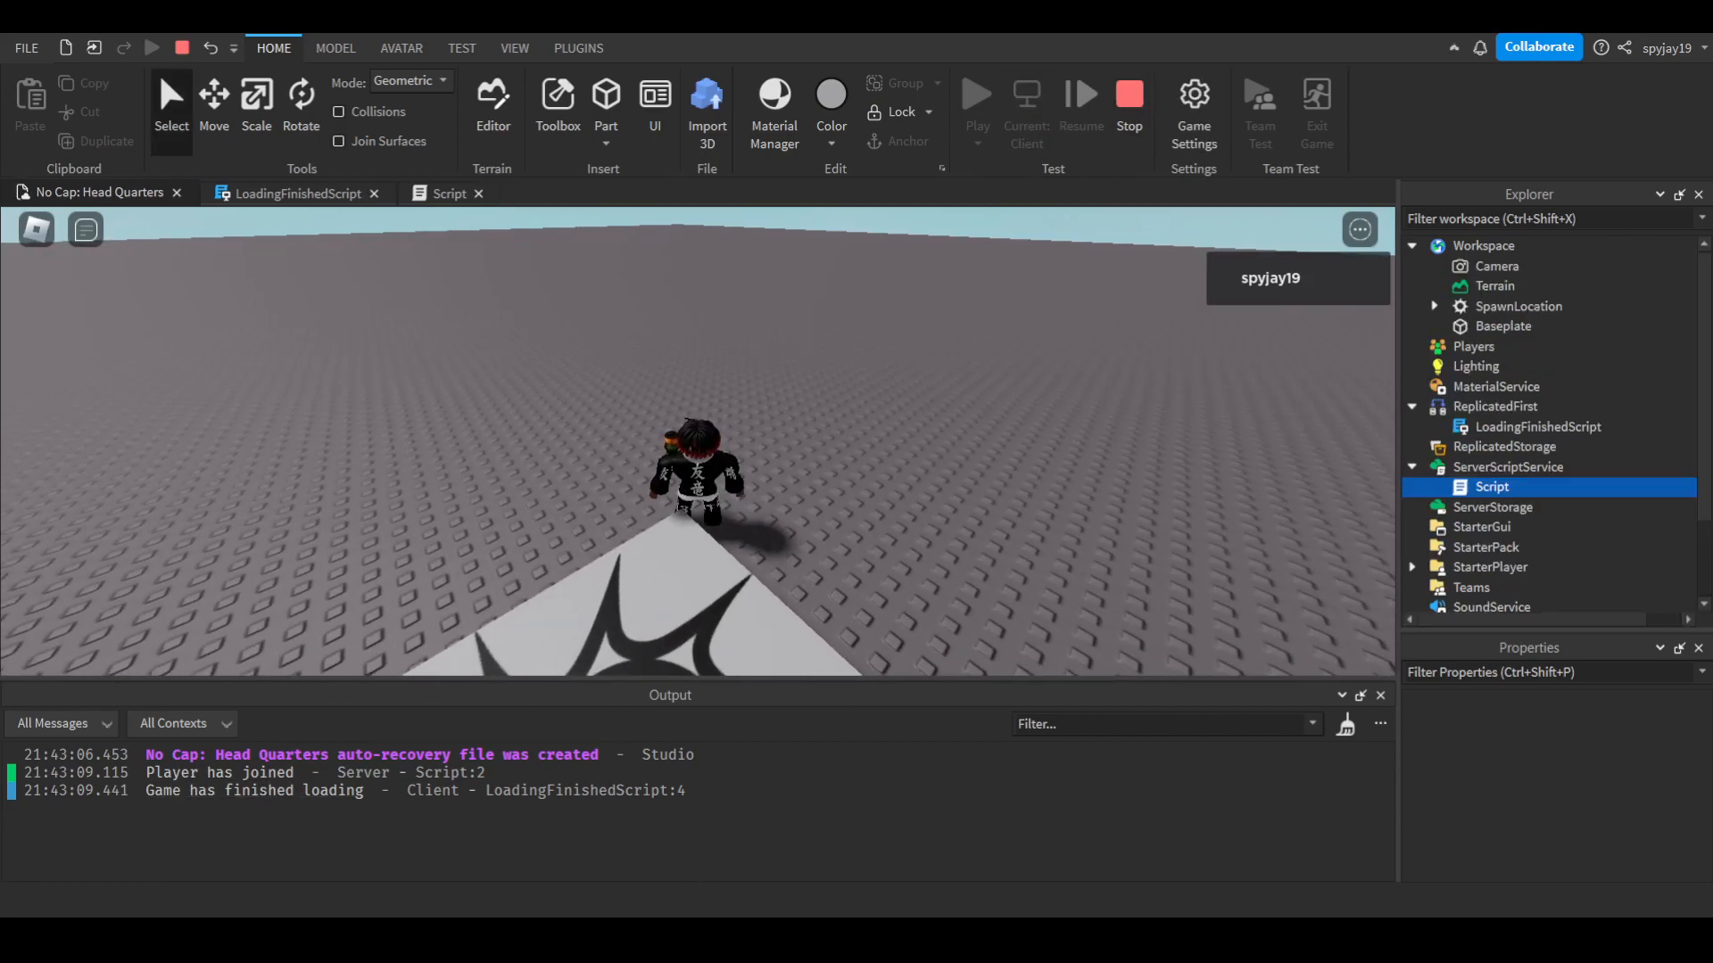
click(1128, 94)
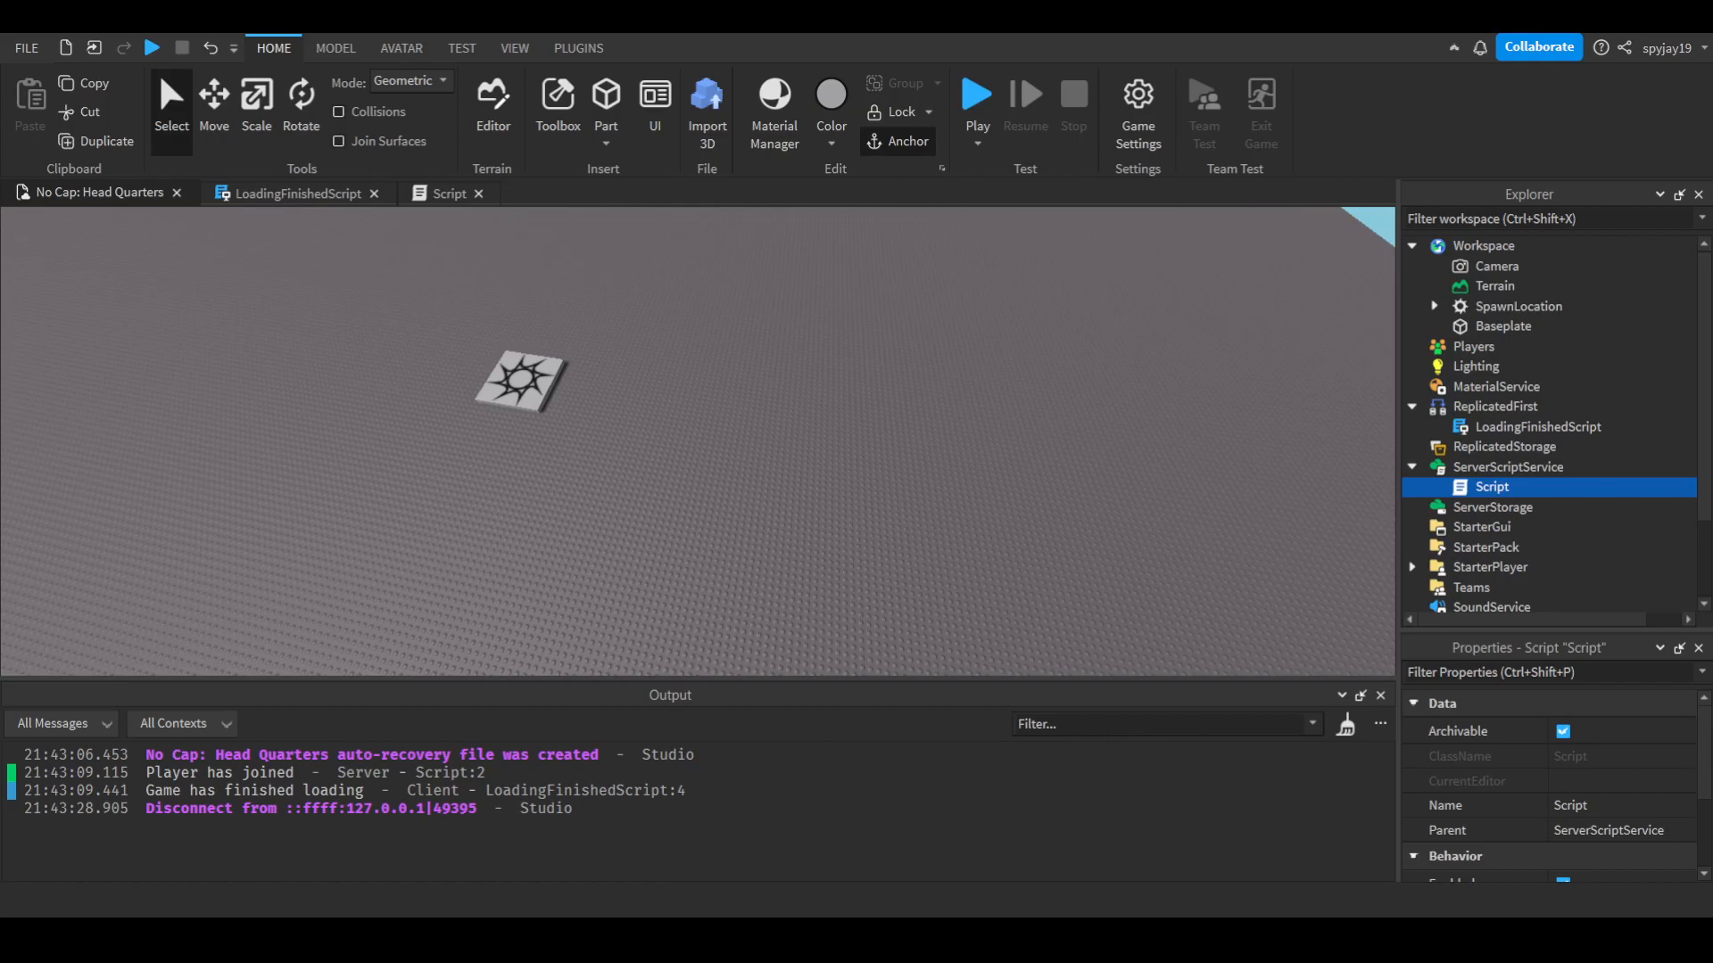